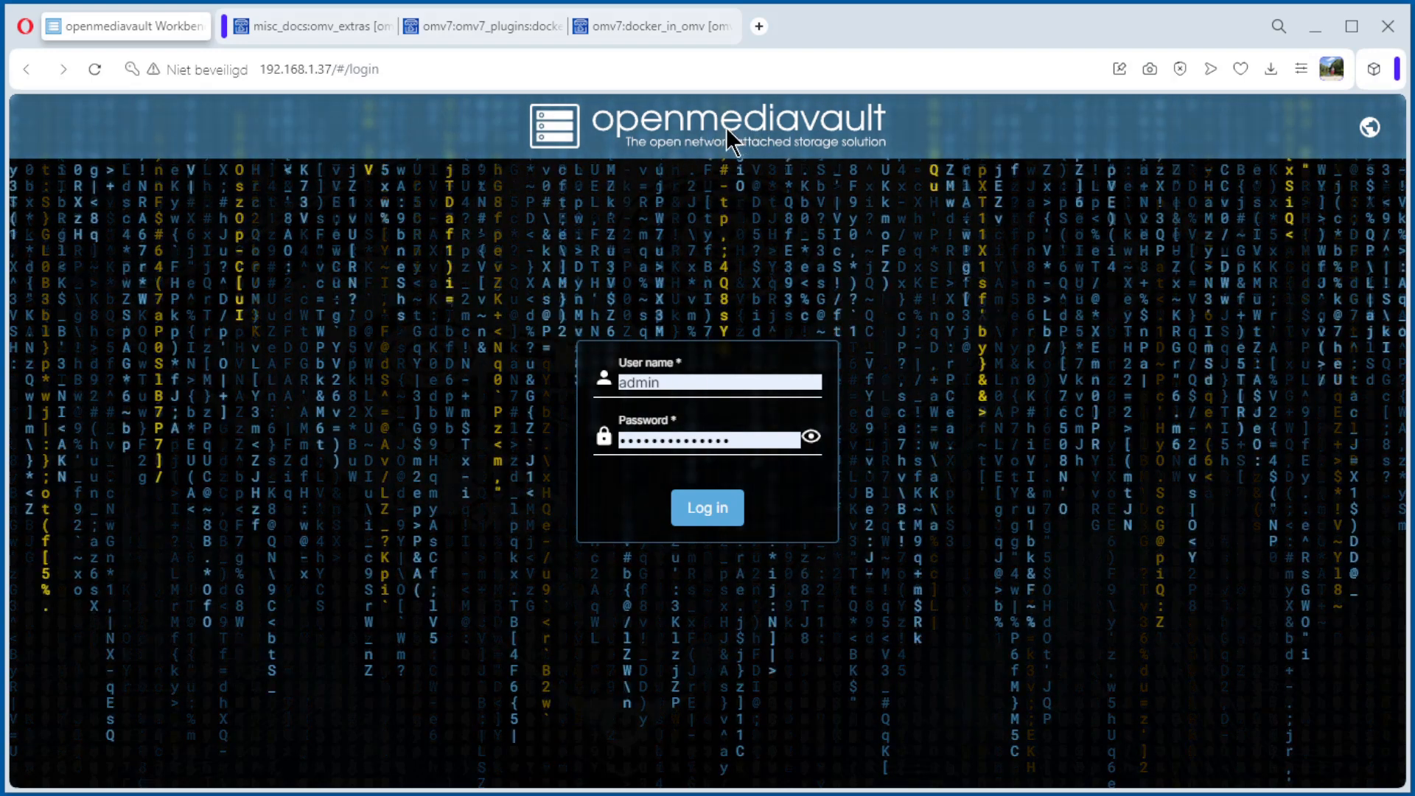
- Sign in to the openmediavault web interface as admin and land on the dashboard
left_click(706, 507)
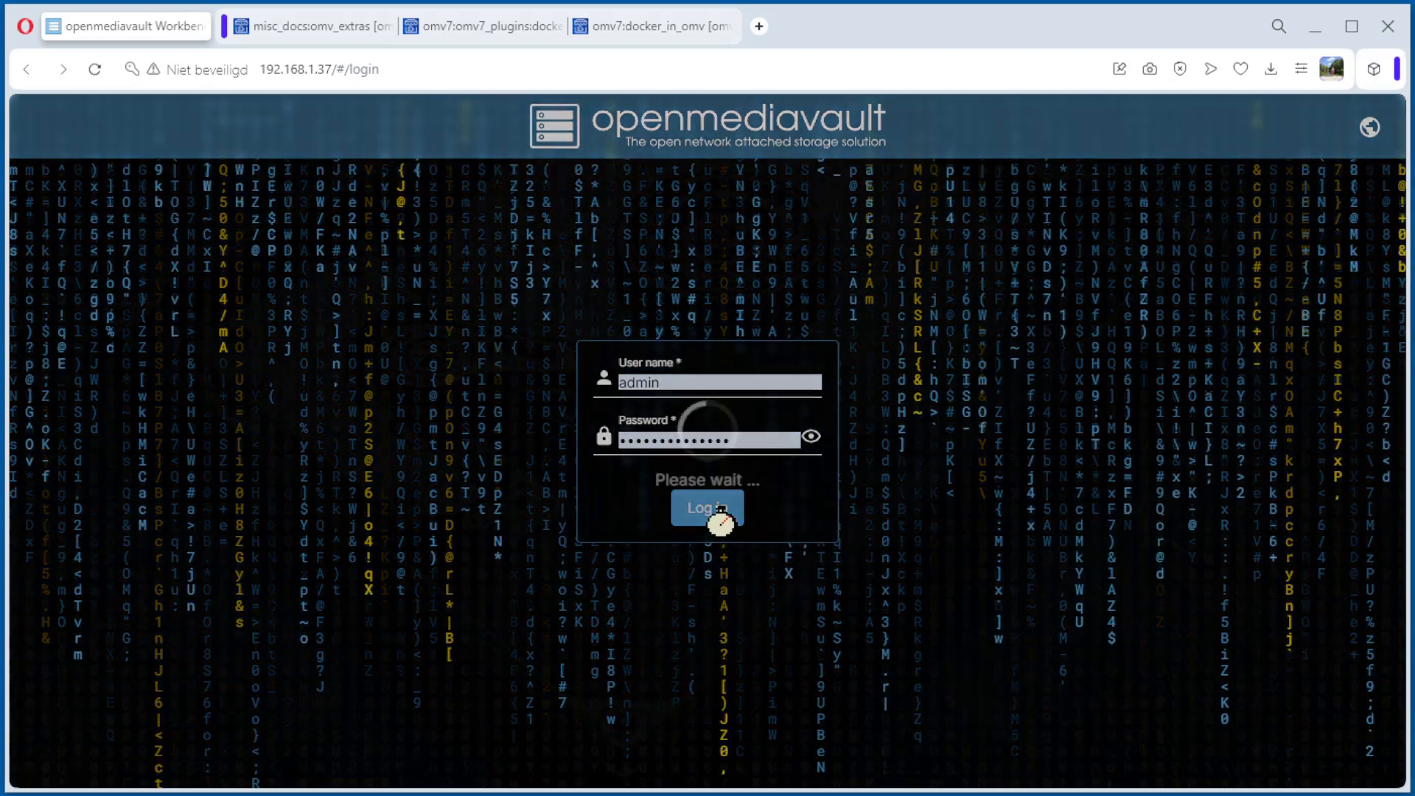
left_click(707, 508)
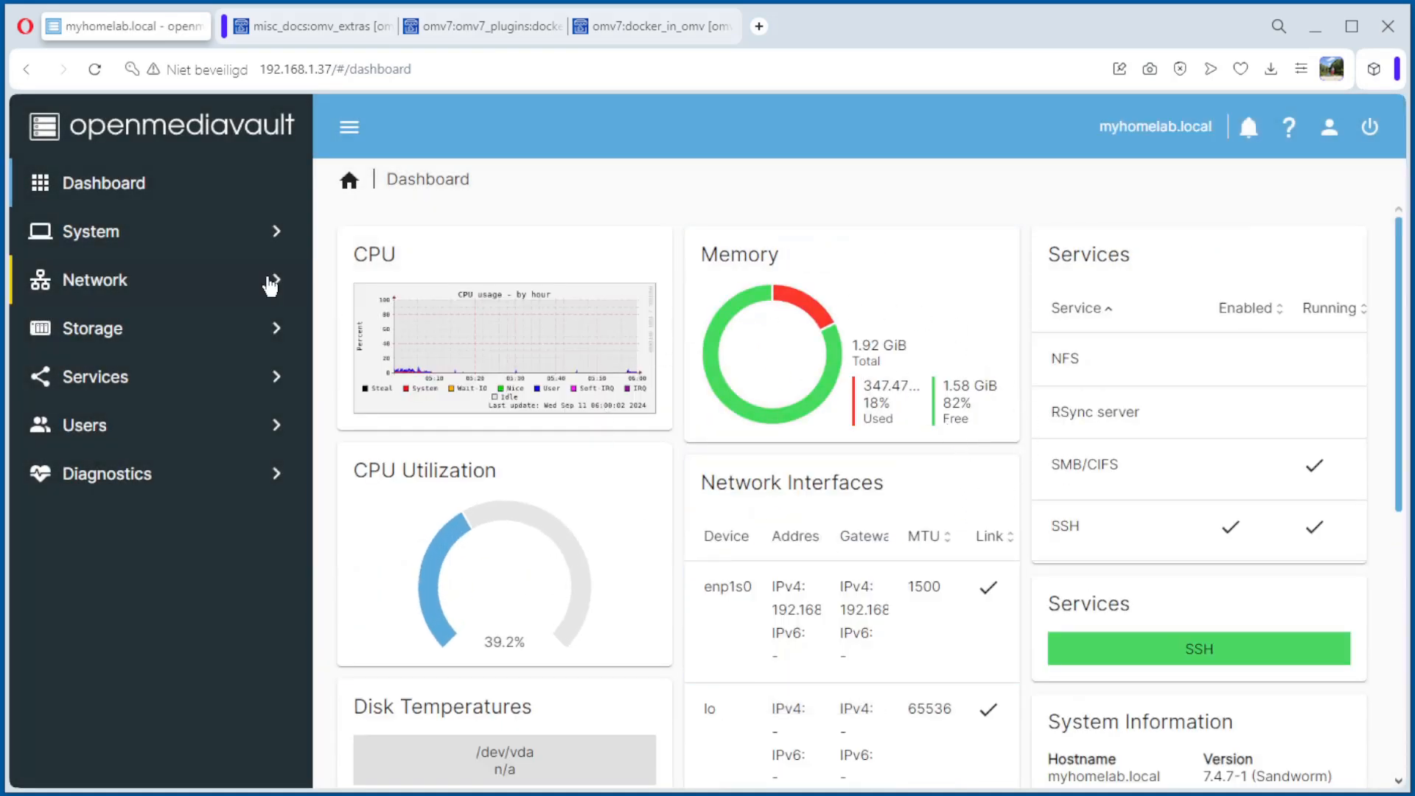
- Browse System > Plugins to the bottom showing 22 plugins, then switch to the OMV-Extras wiki tab
left_click(90, 232)
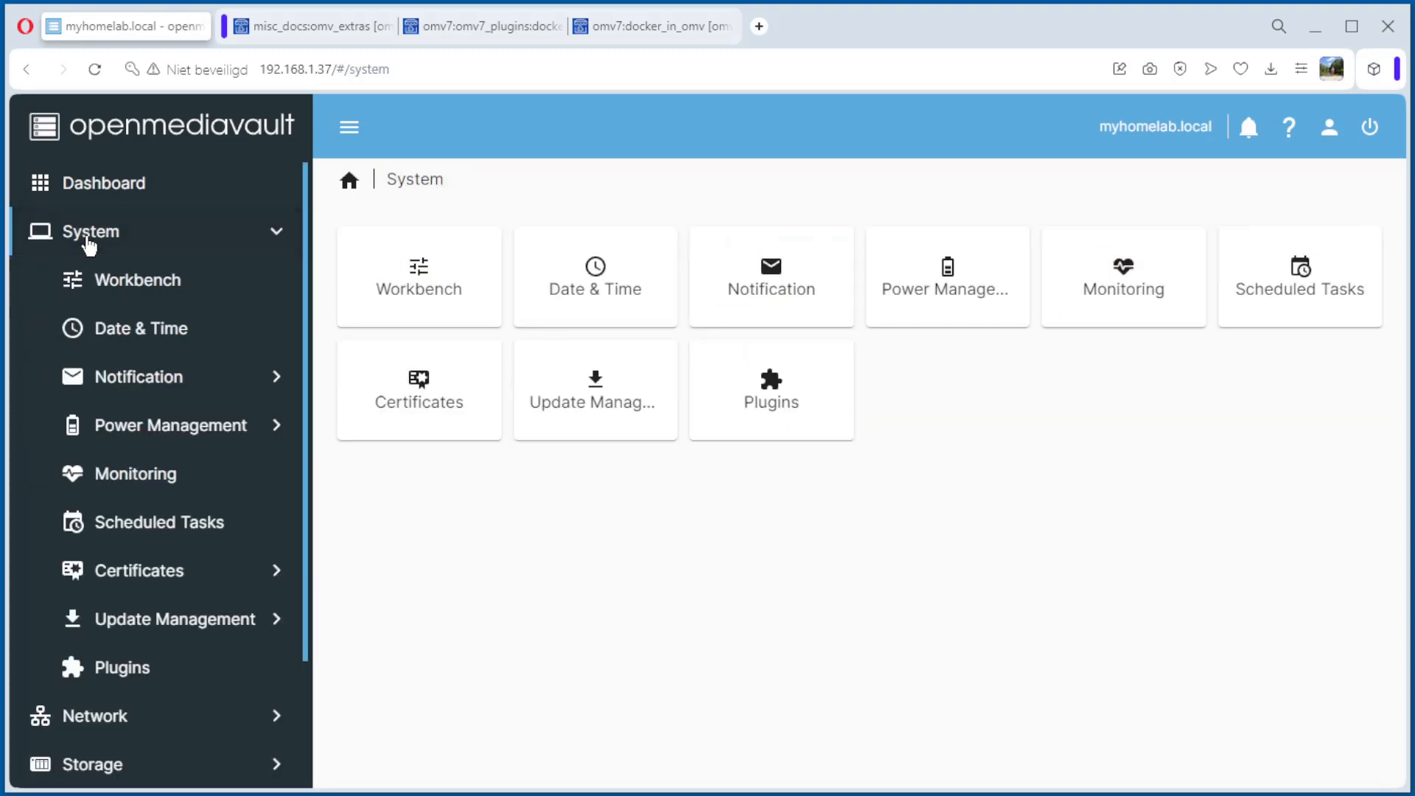
mouse_move(123, 668)
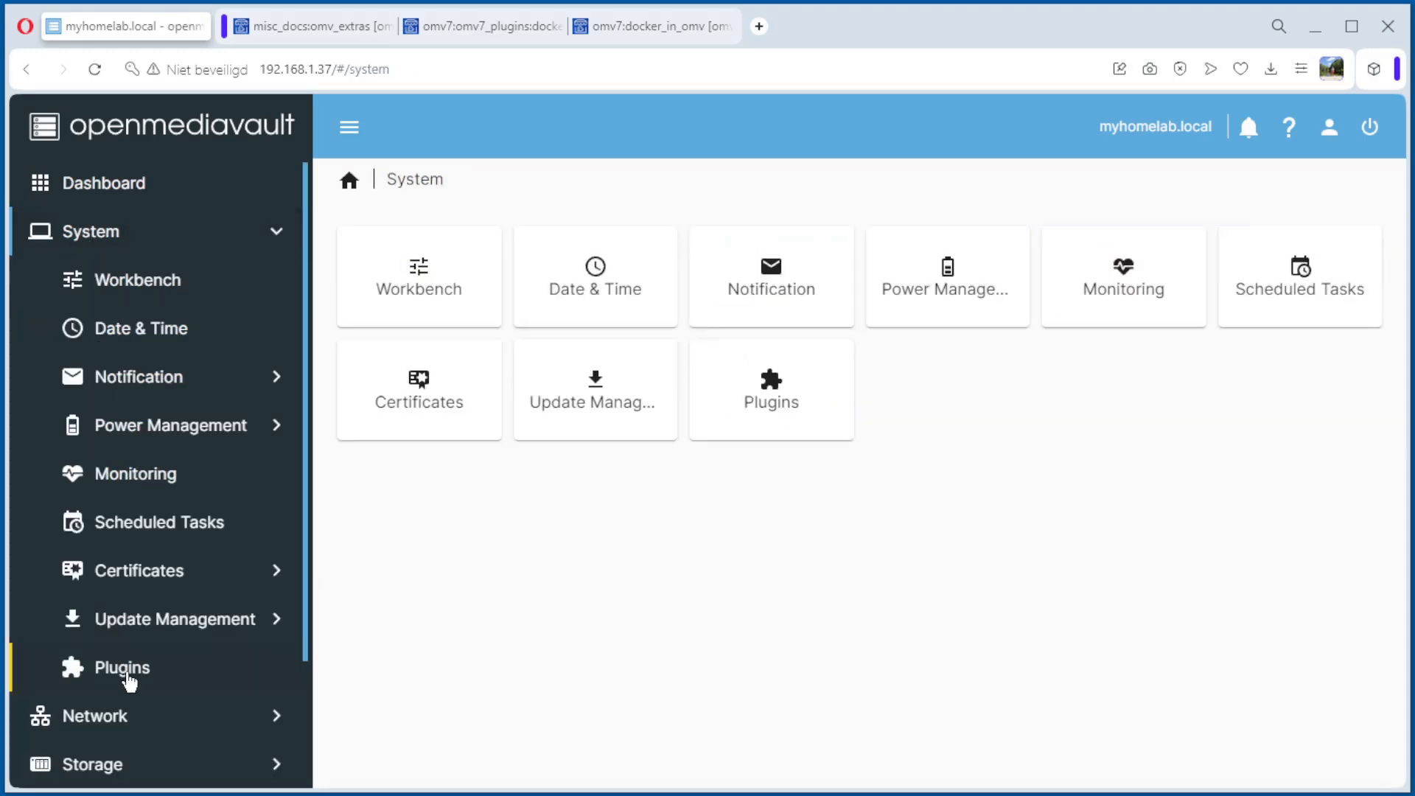
left_click(121, 666)
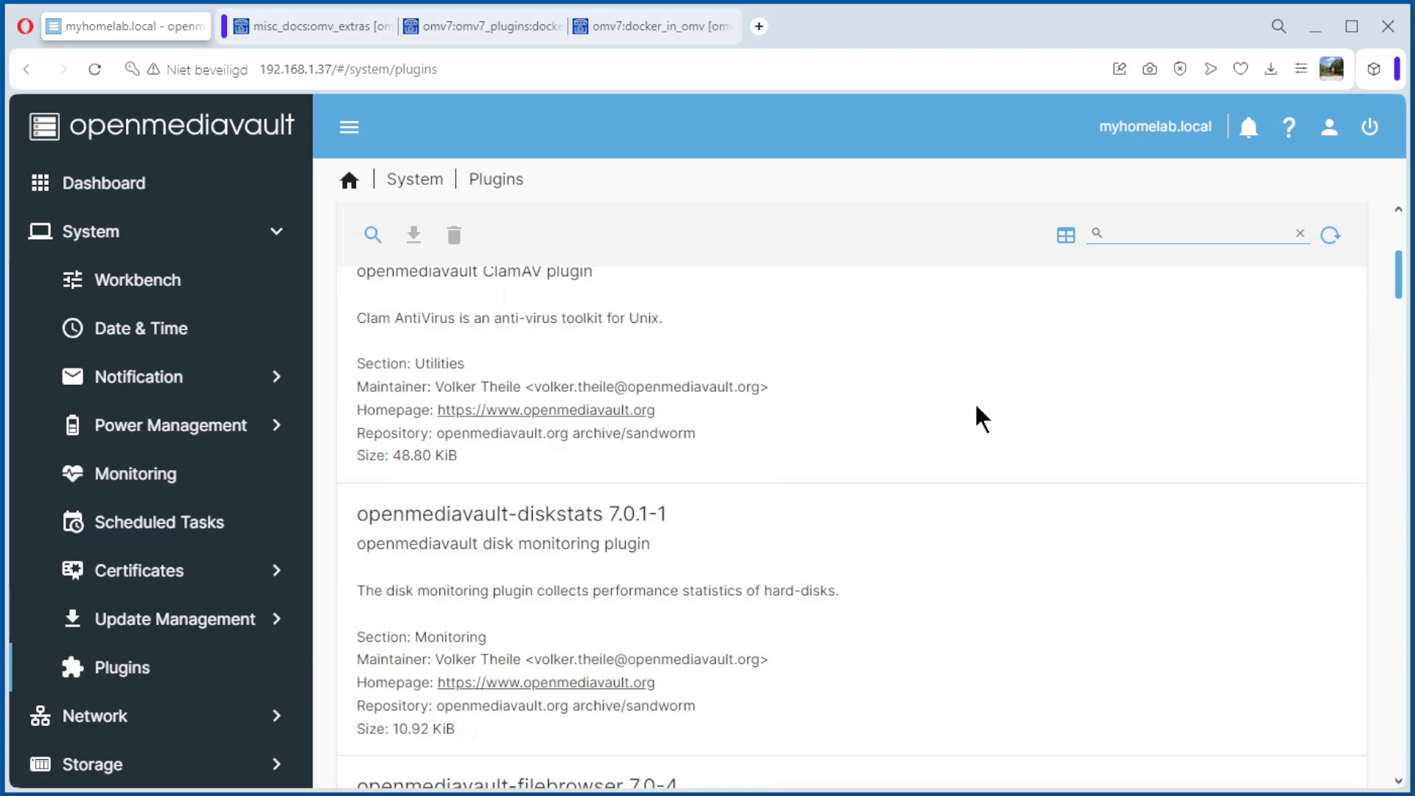
scroll("down", 3)
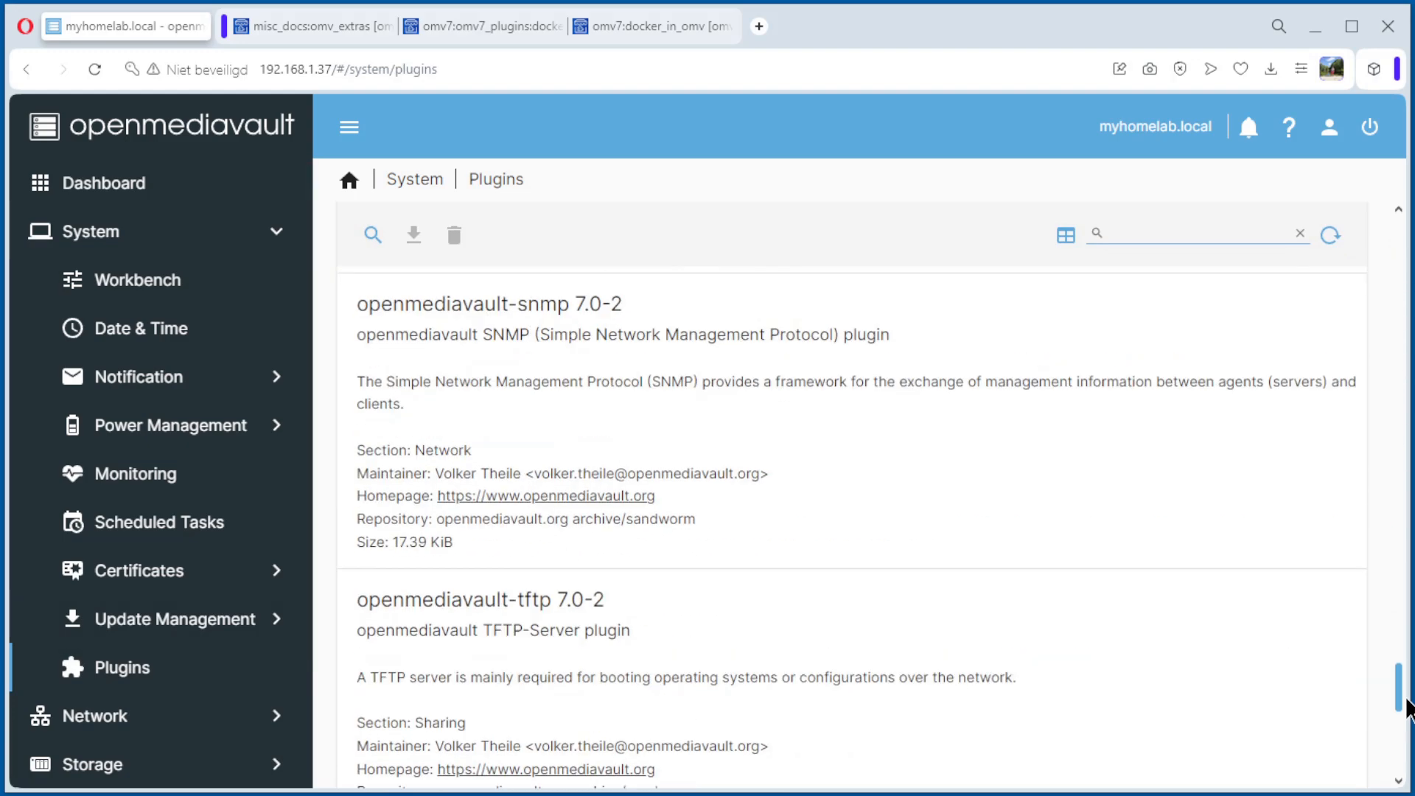
scroll("down", 3)
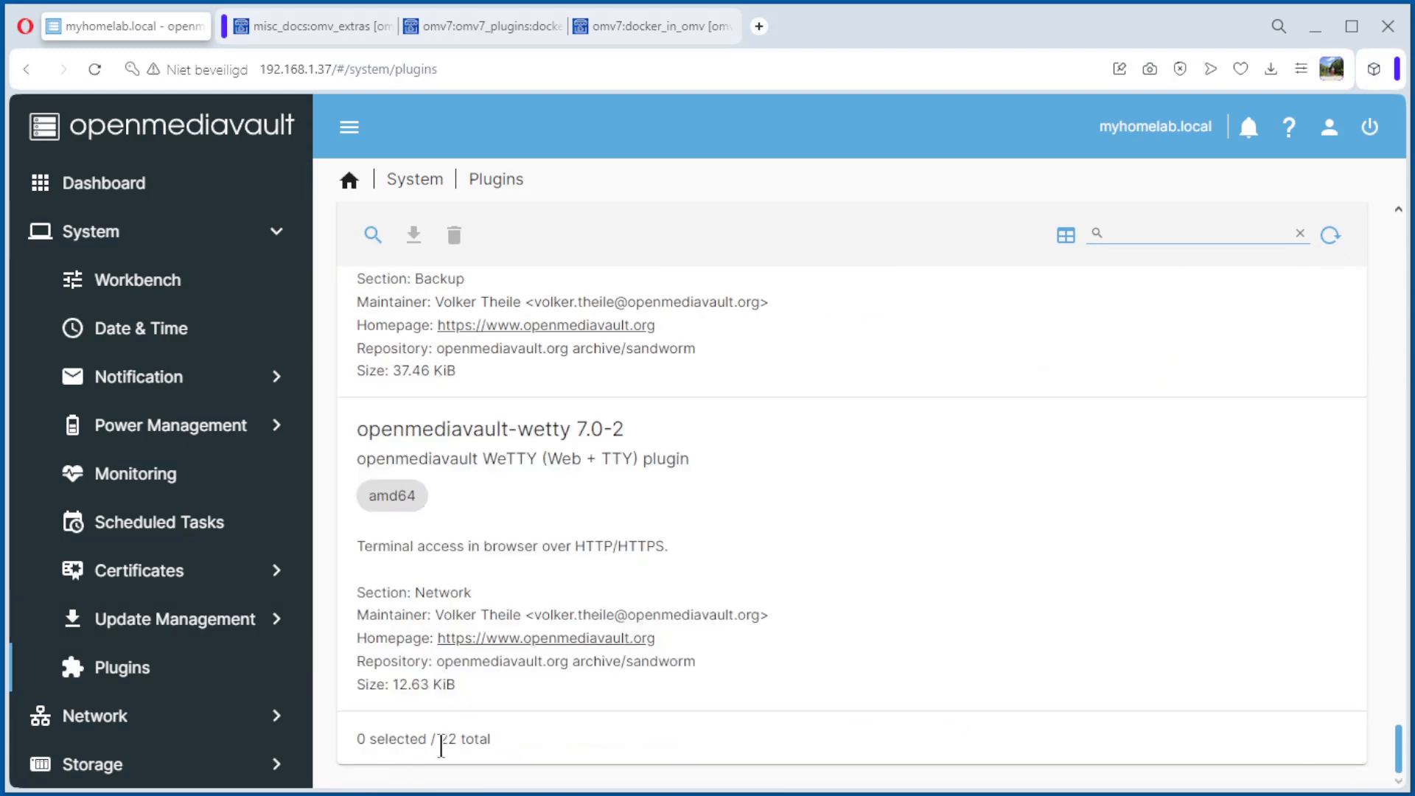
mouse_move(506, 756)
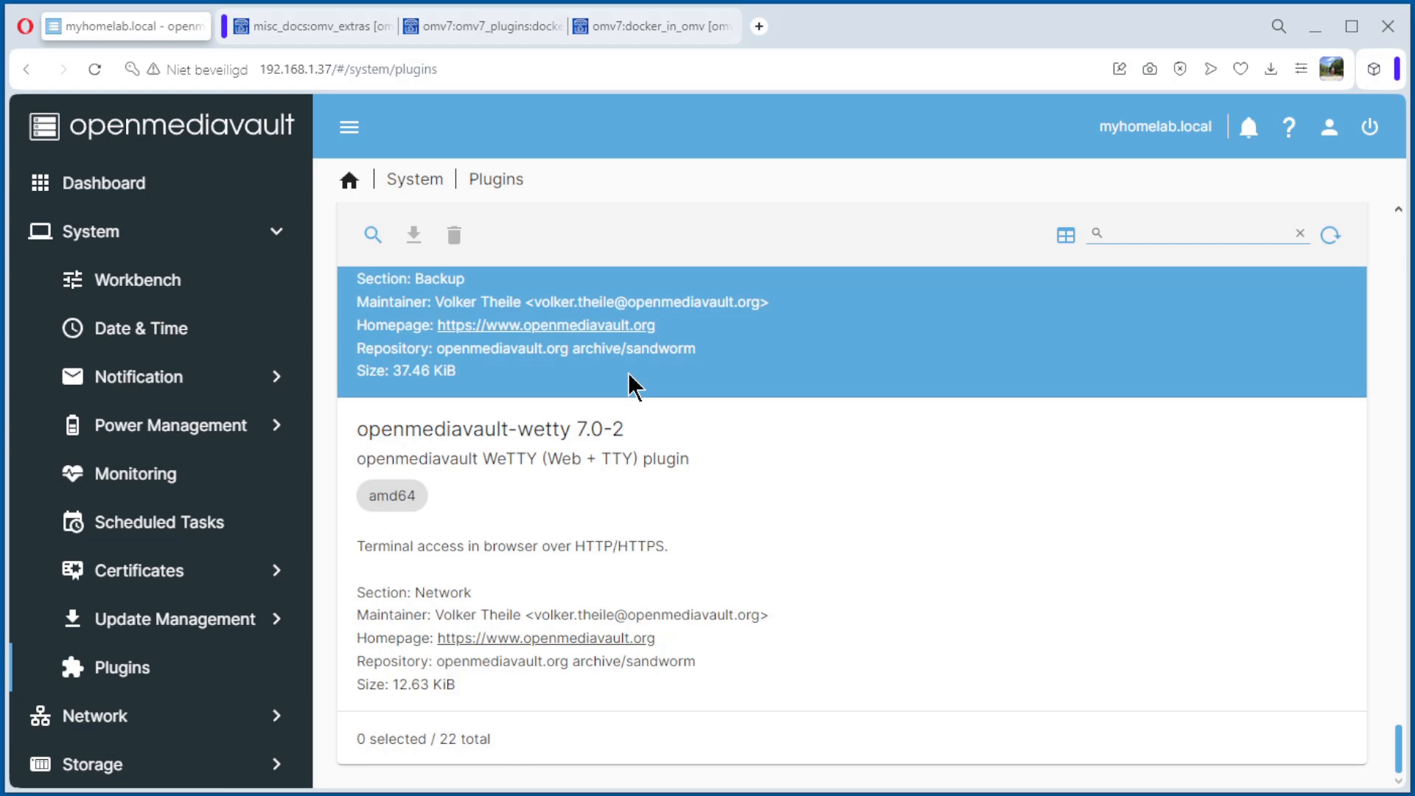
left_click(311, 25)
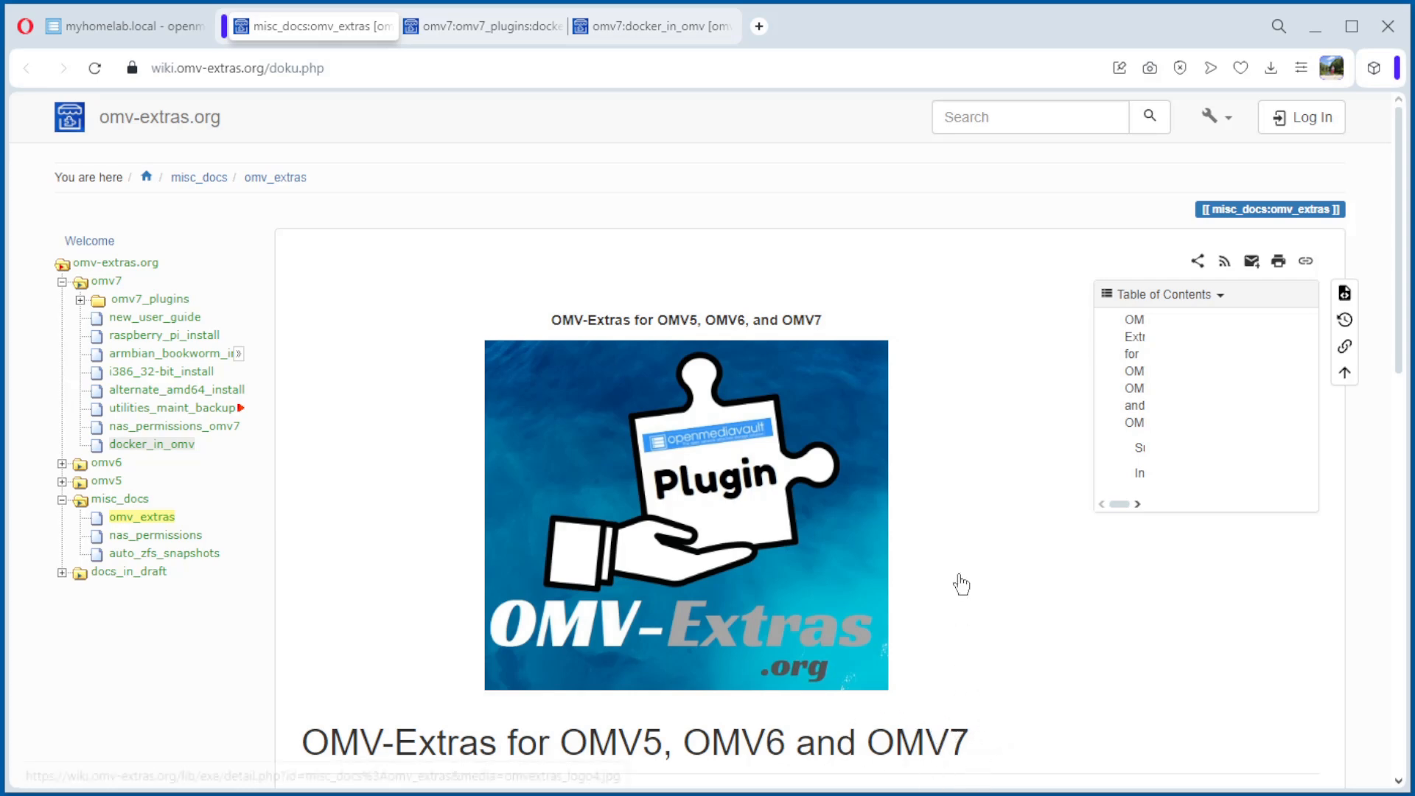
- Scroll the OMV-Extras wiki page covering OMV5, OMV6 and OMV7
scroll("down", 3)
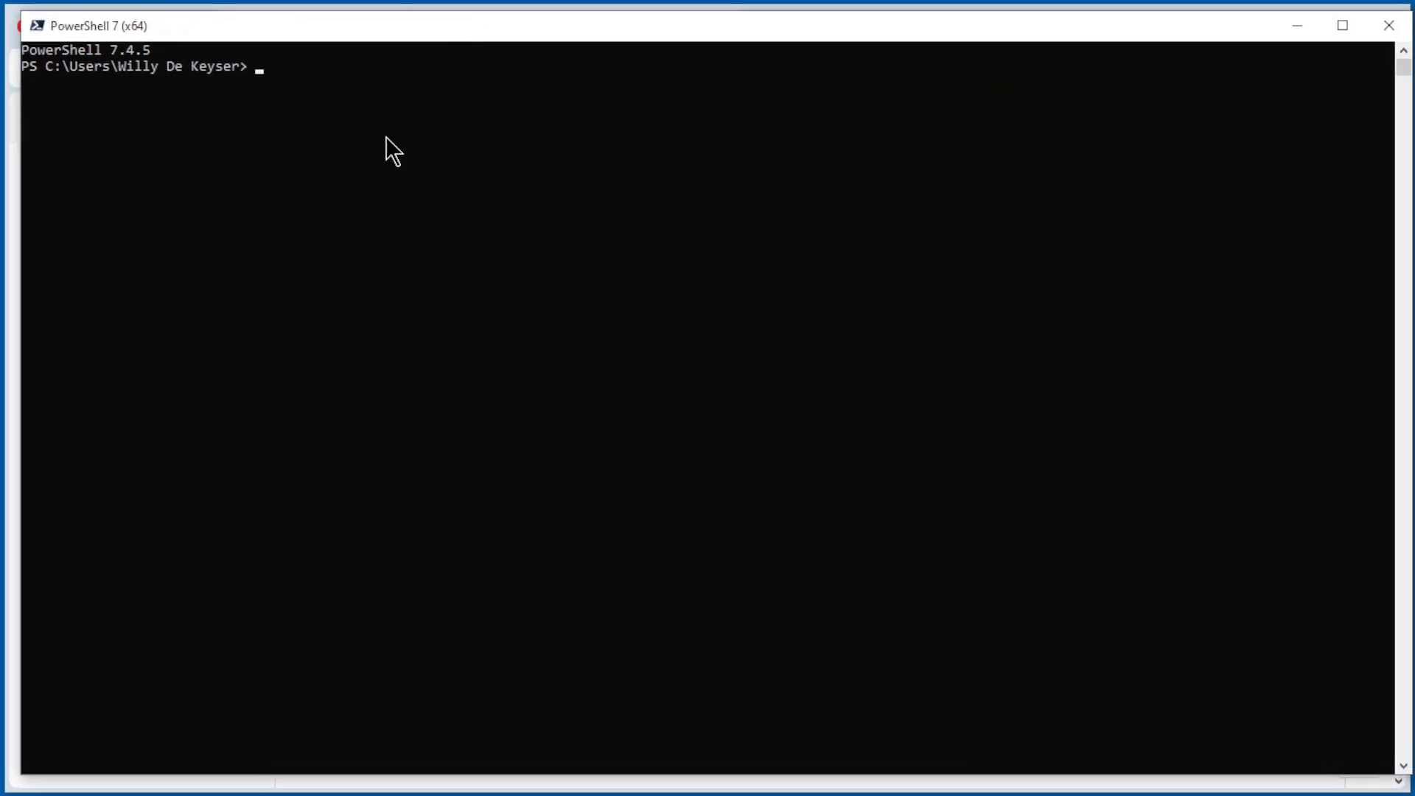
type("ssh root@192.168.1.37")
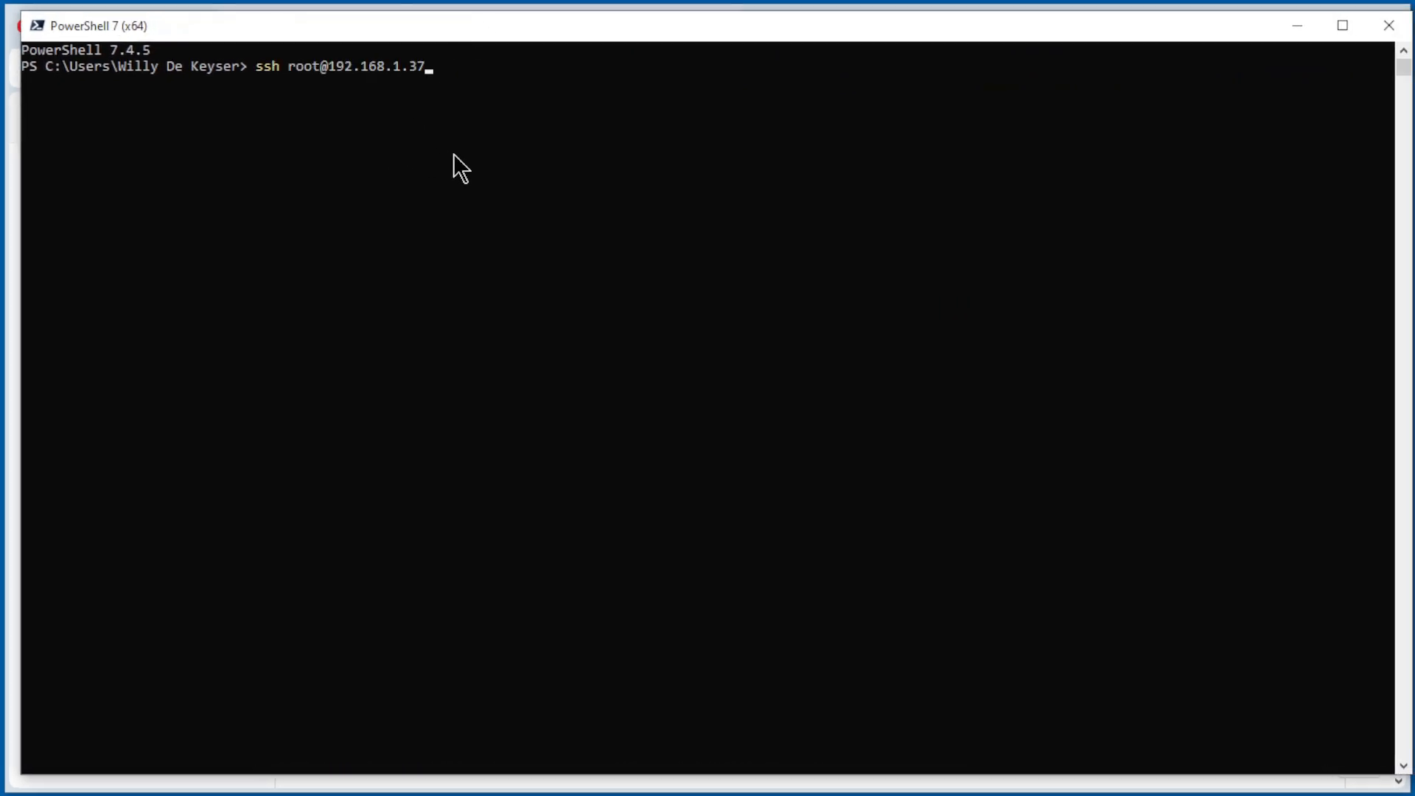
mouse_move(336, 81)
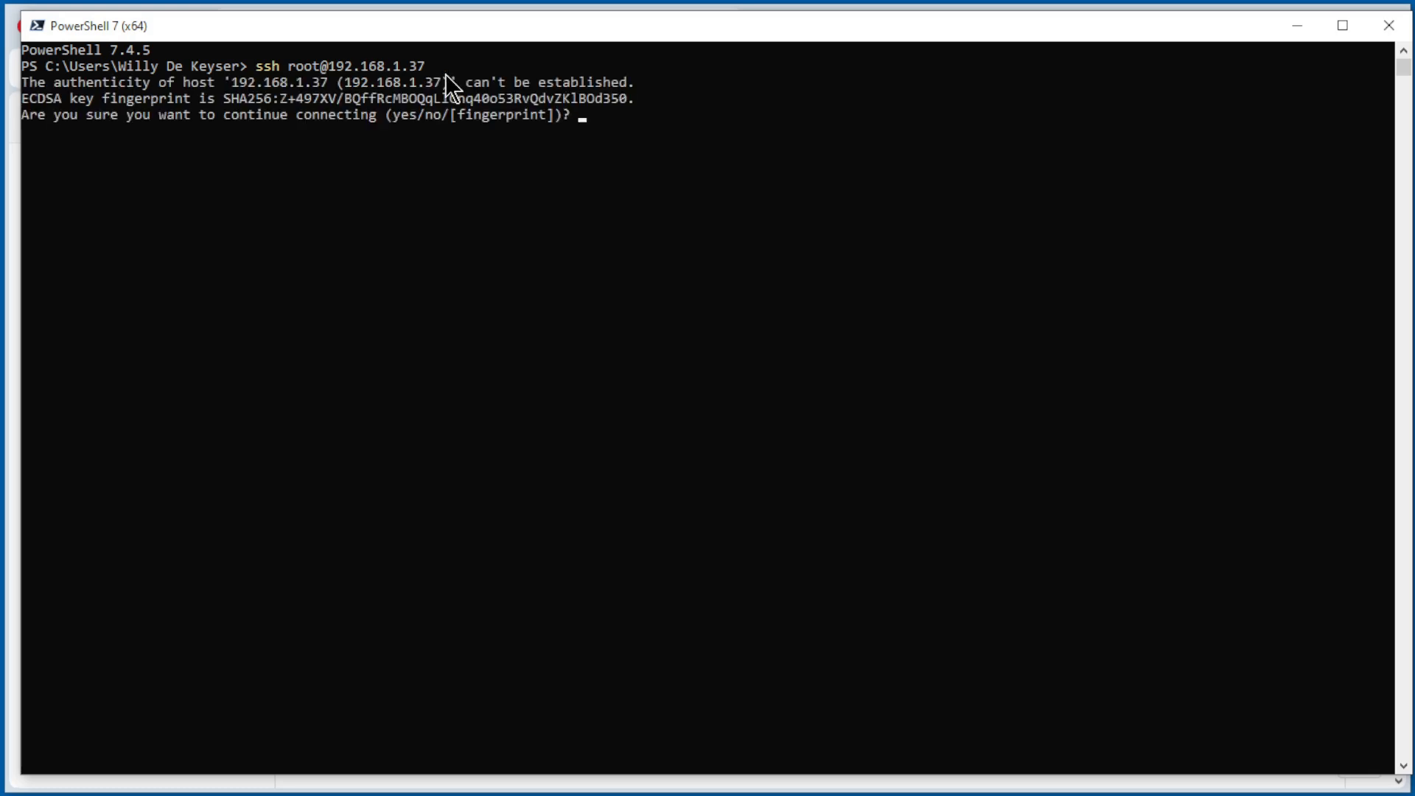
mouse_move(565, 113)
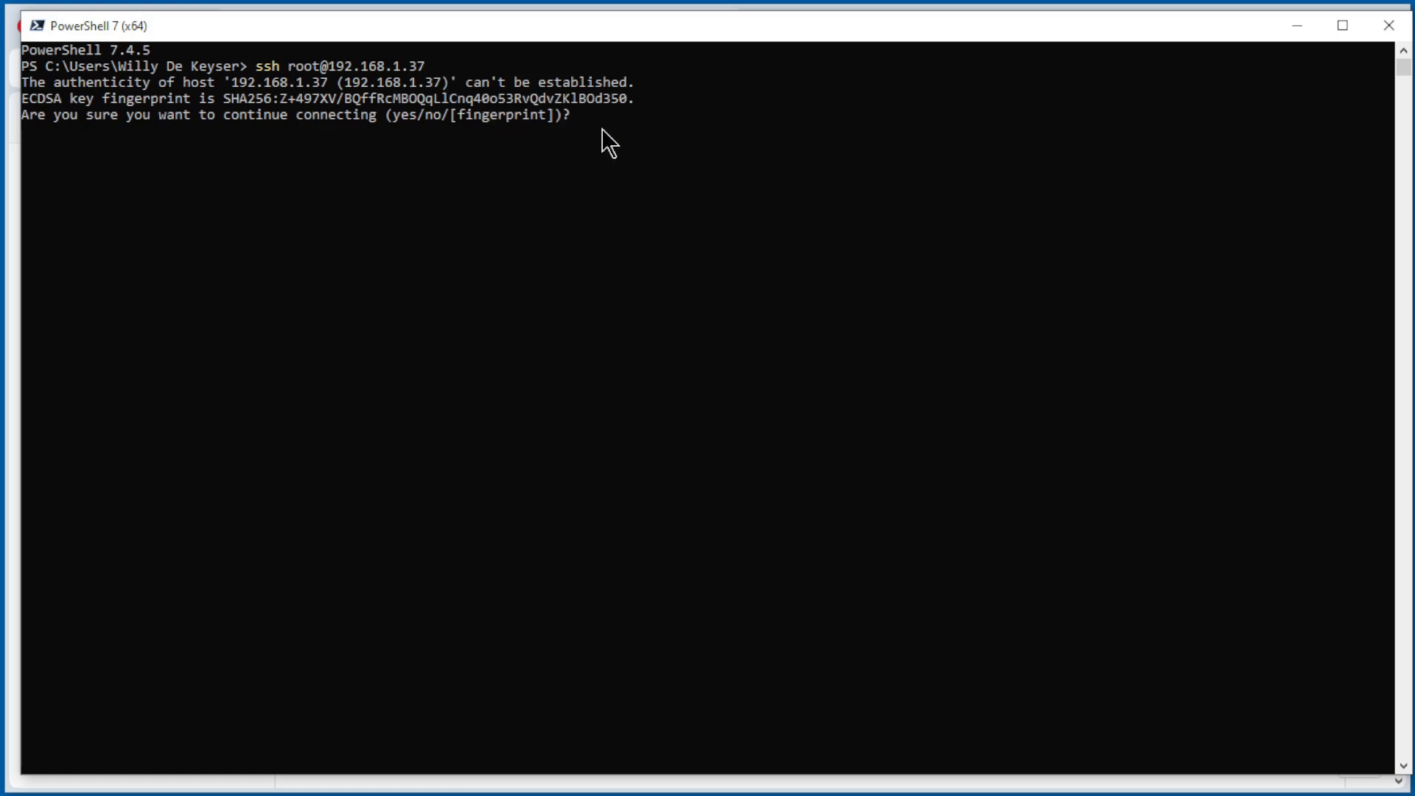
type("yes")
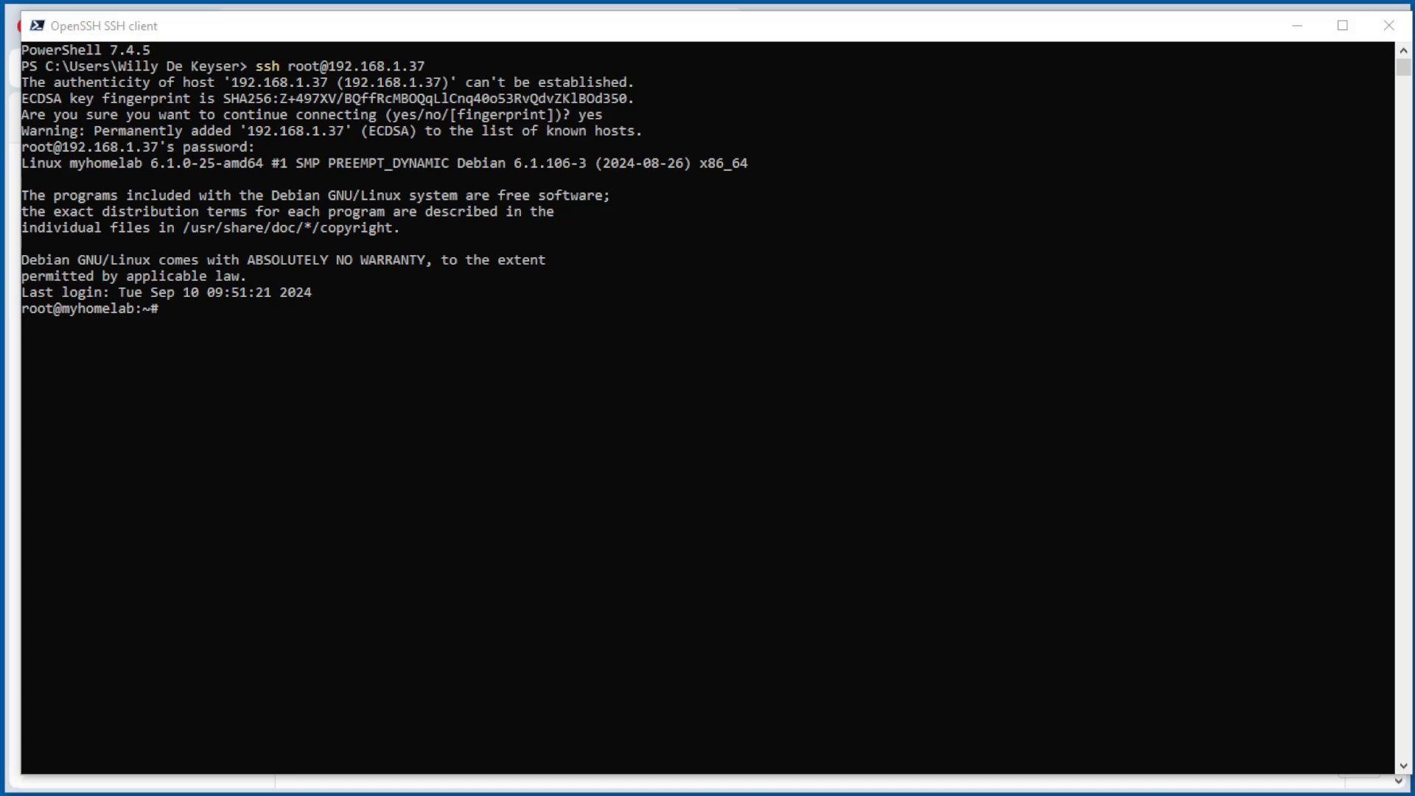
mouse_move(238, 425)
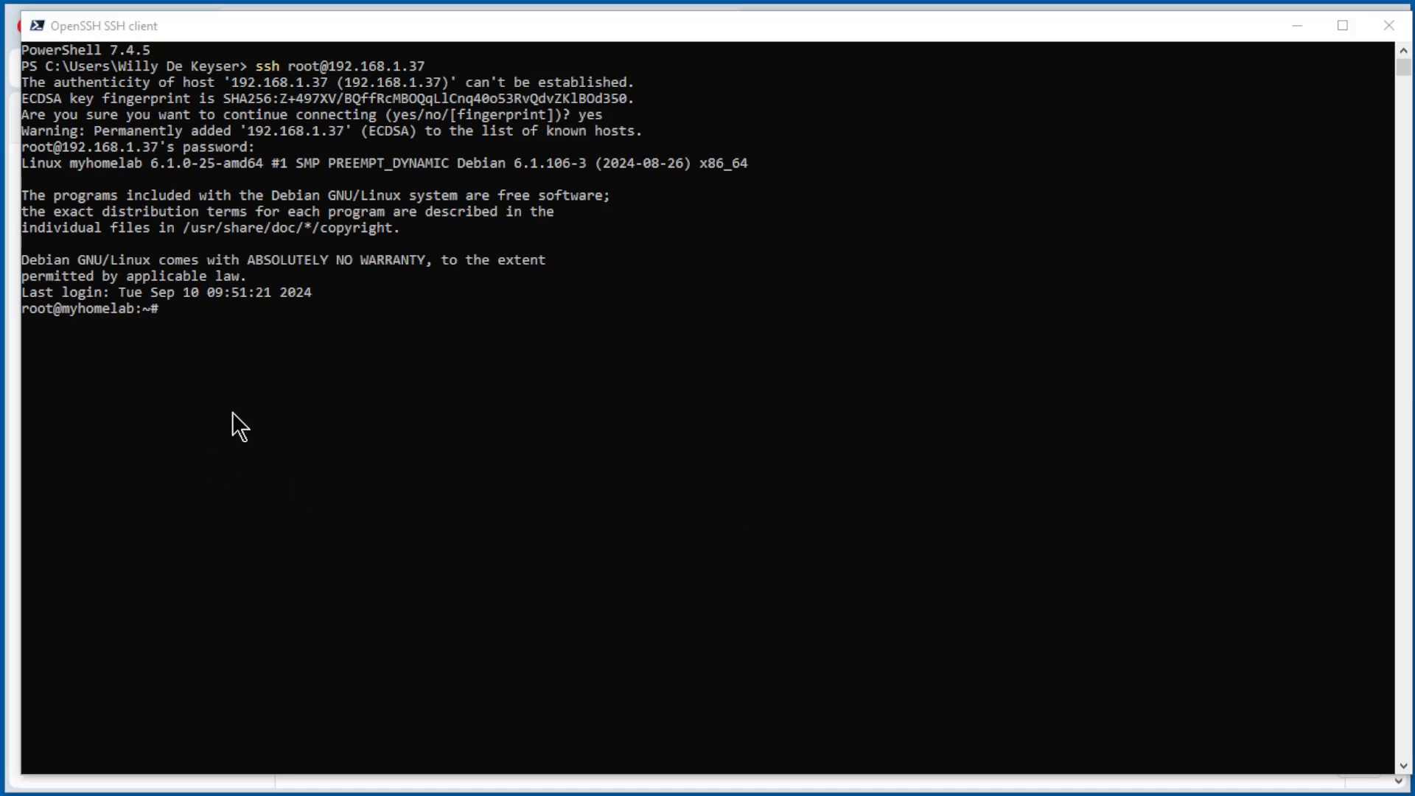
- Run the wget -O - OMV-Extras install script from the OpenMediaVault-Plugin-Developers GitHub repo
type("wget -O - https://github.com/OpenMediaVault-Plugin-Developers/packages/raw/master/install | bash")
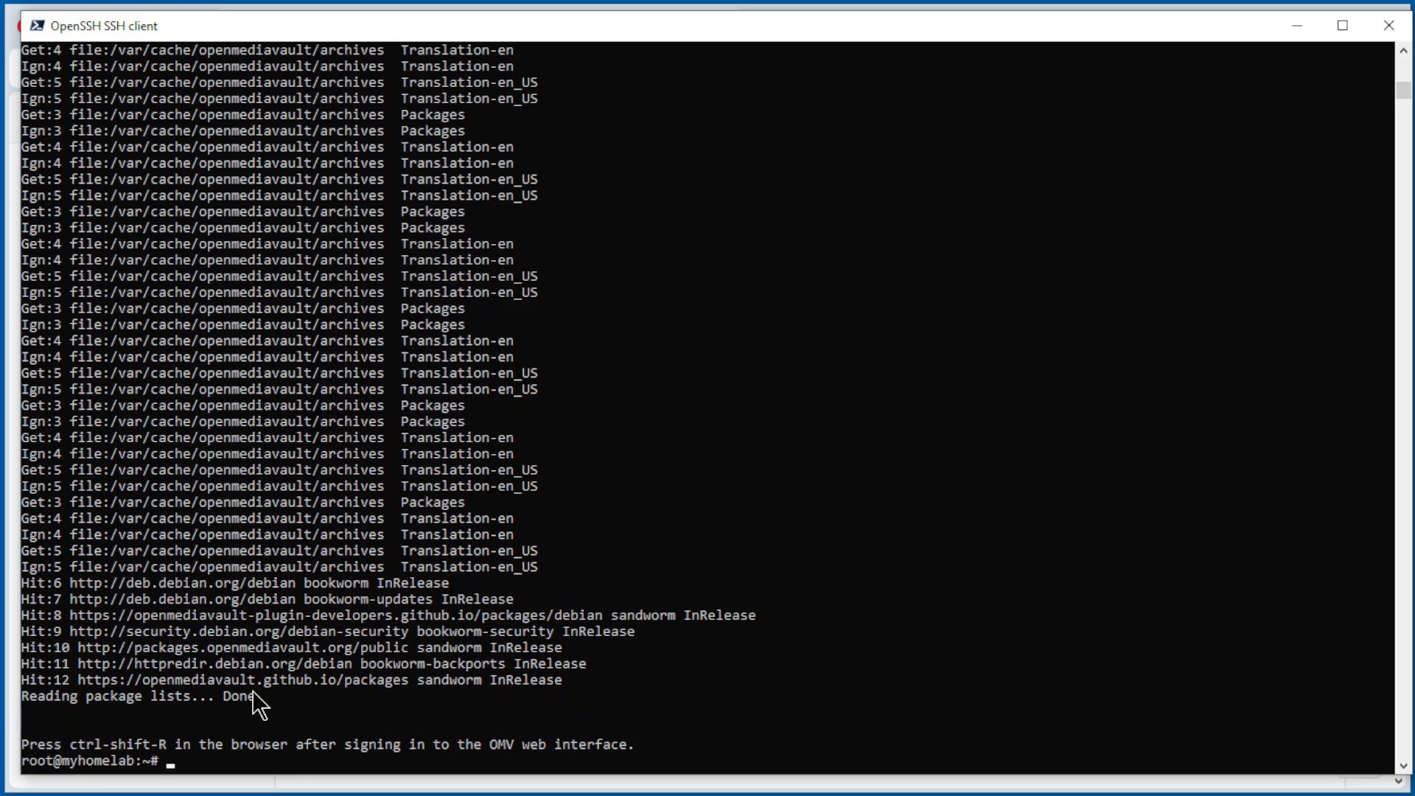
- Run apt update and apt upgrade (nothing to install), then reboot the server
type("apt")
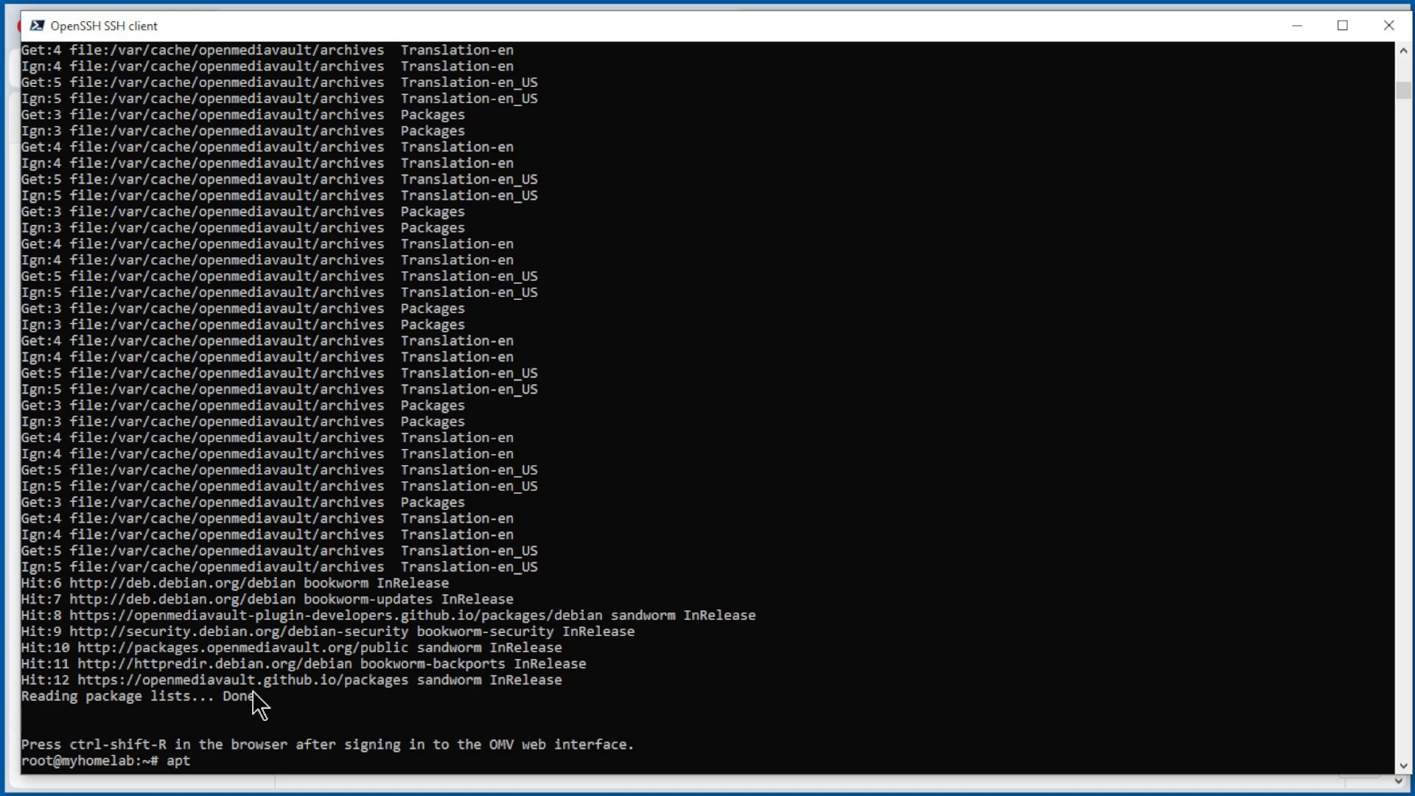
type("update")
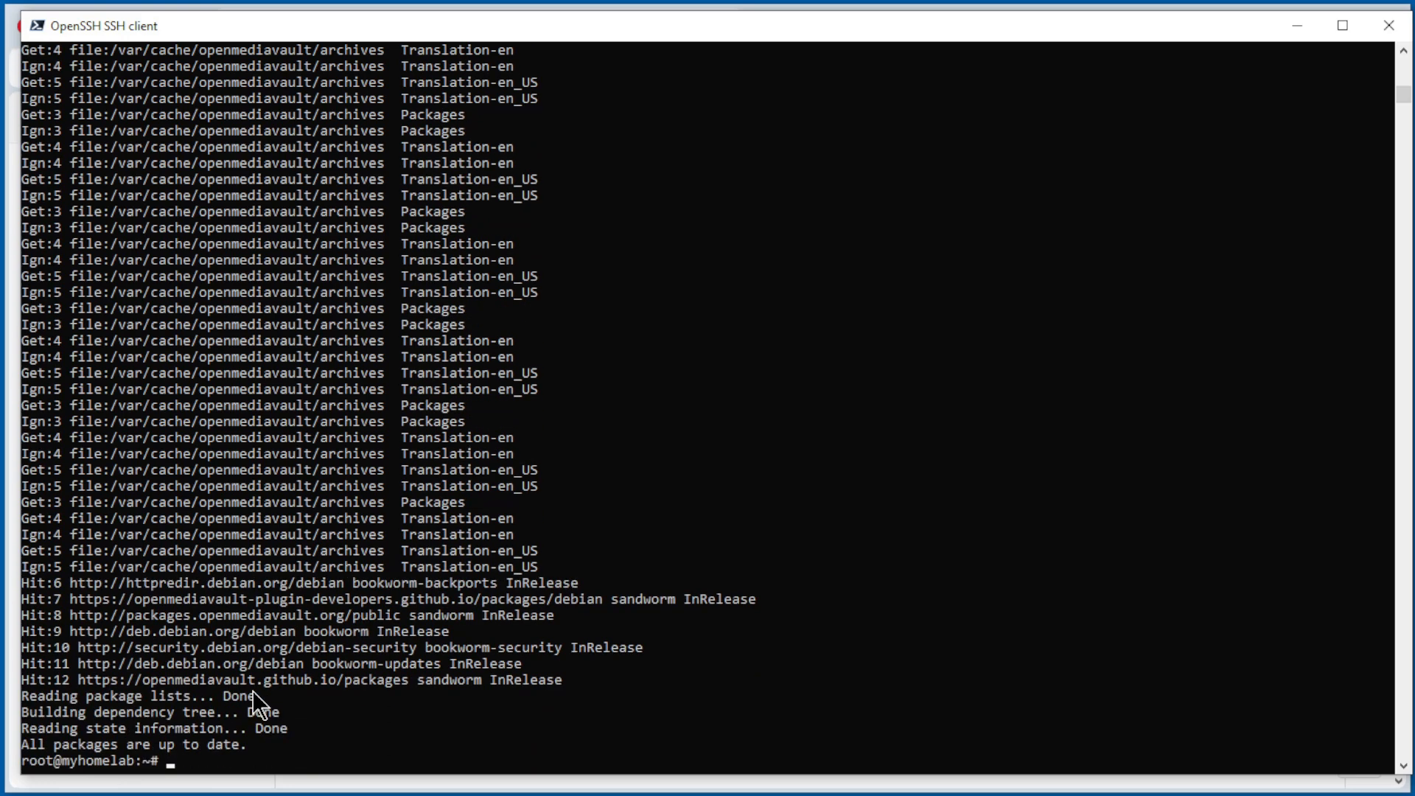
type("apt upd")
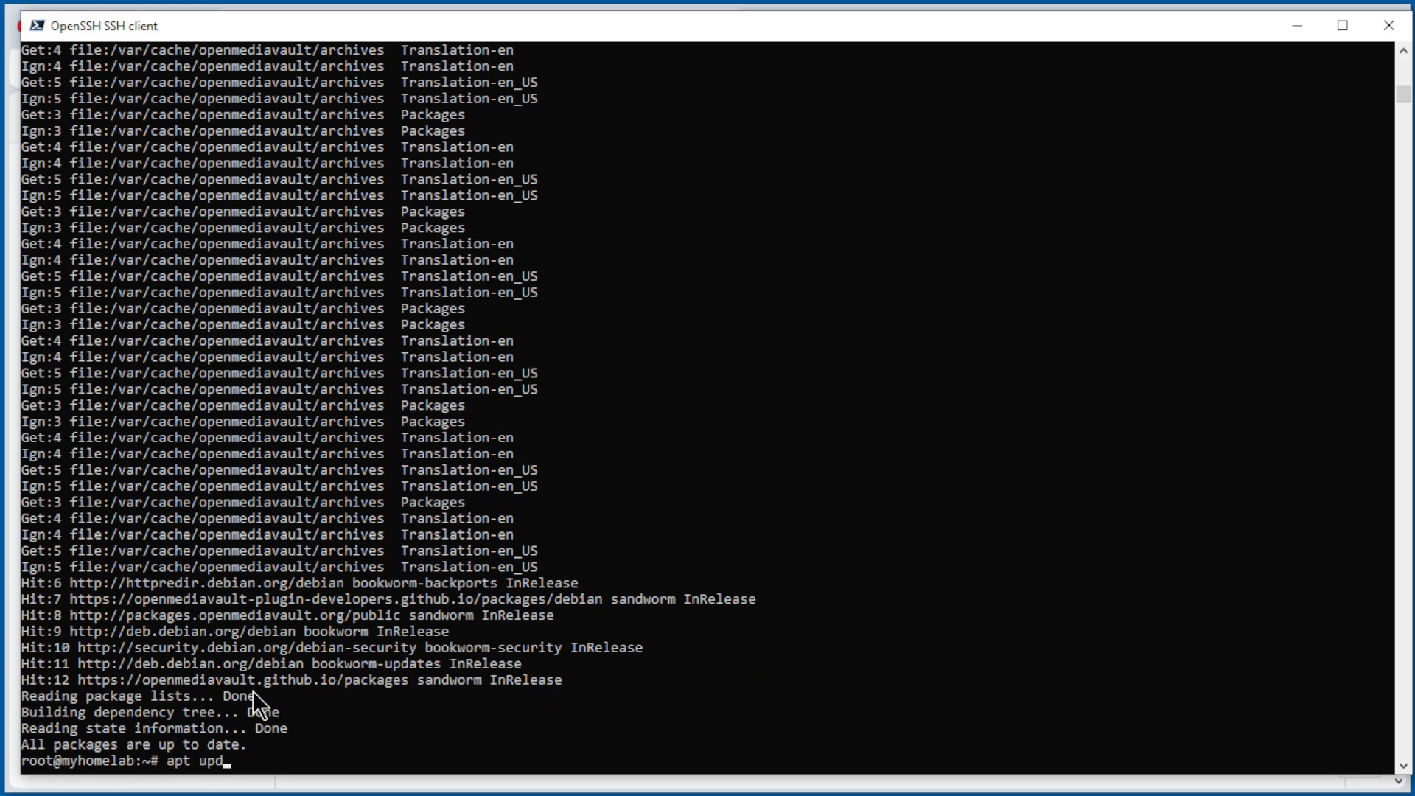
type("grade")
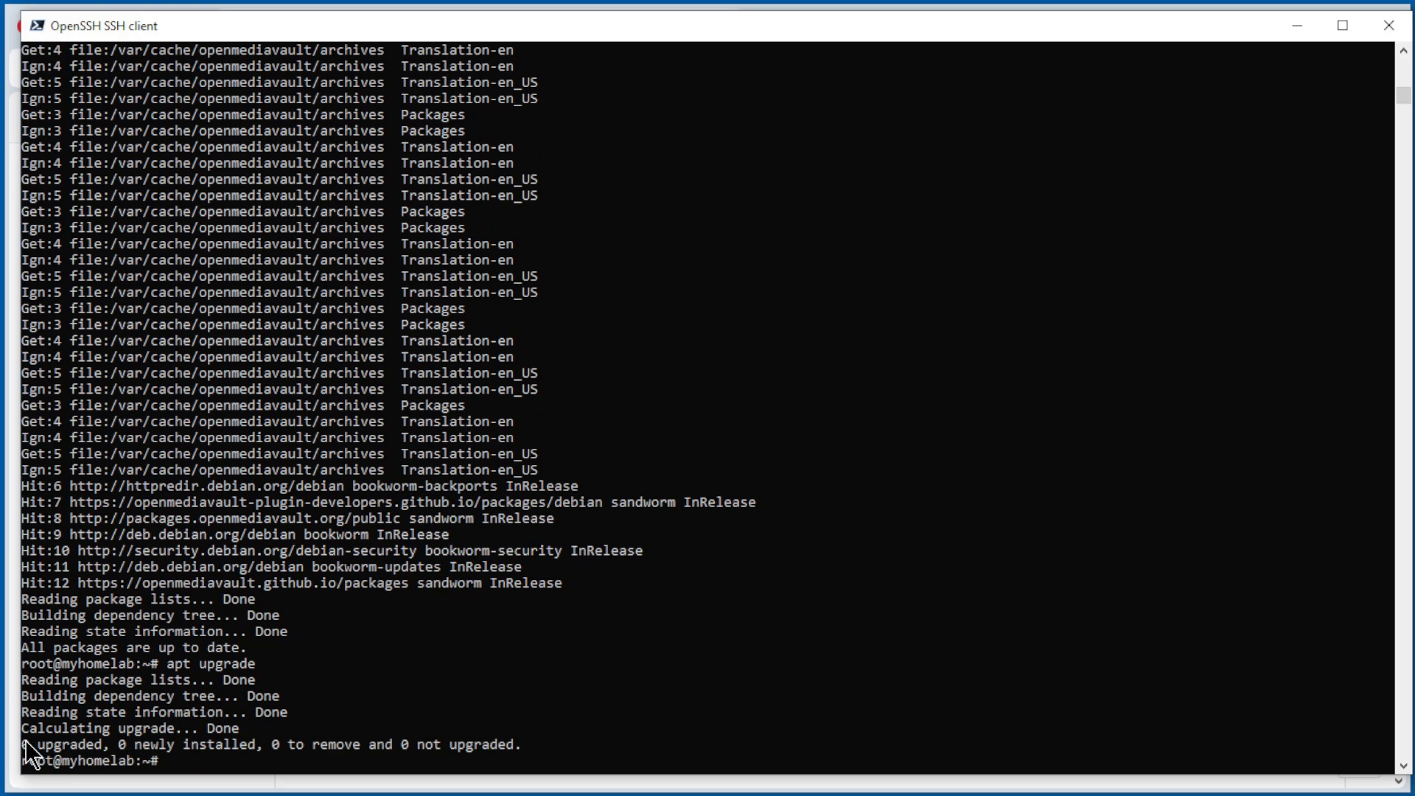
mouse_move(207, 769)
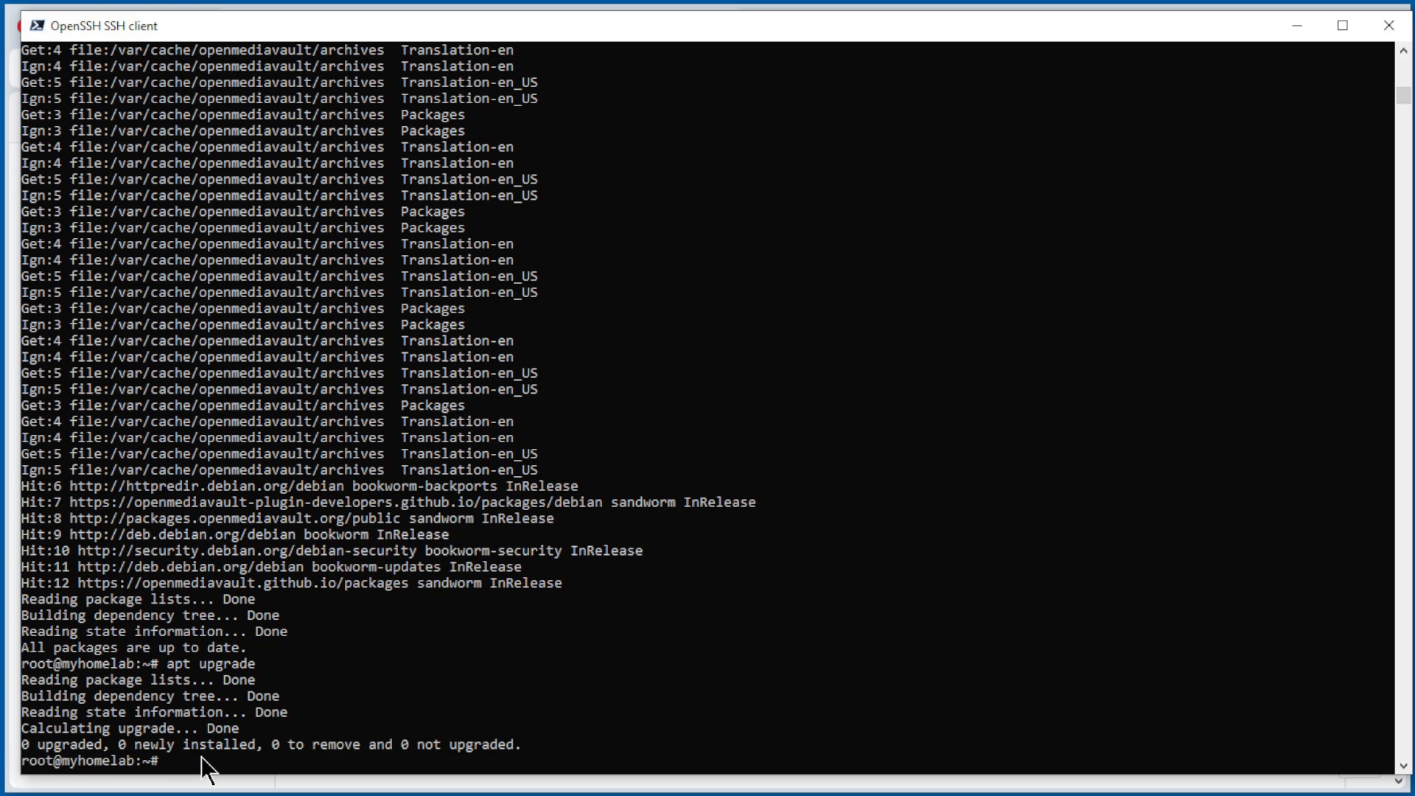
type("re")
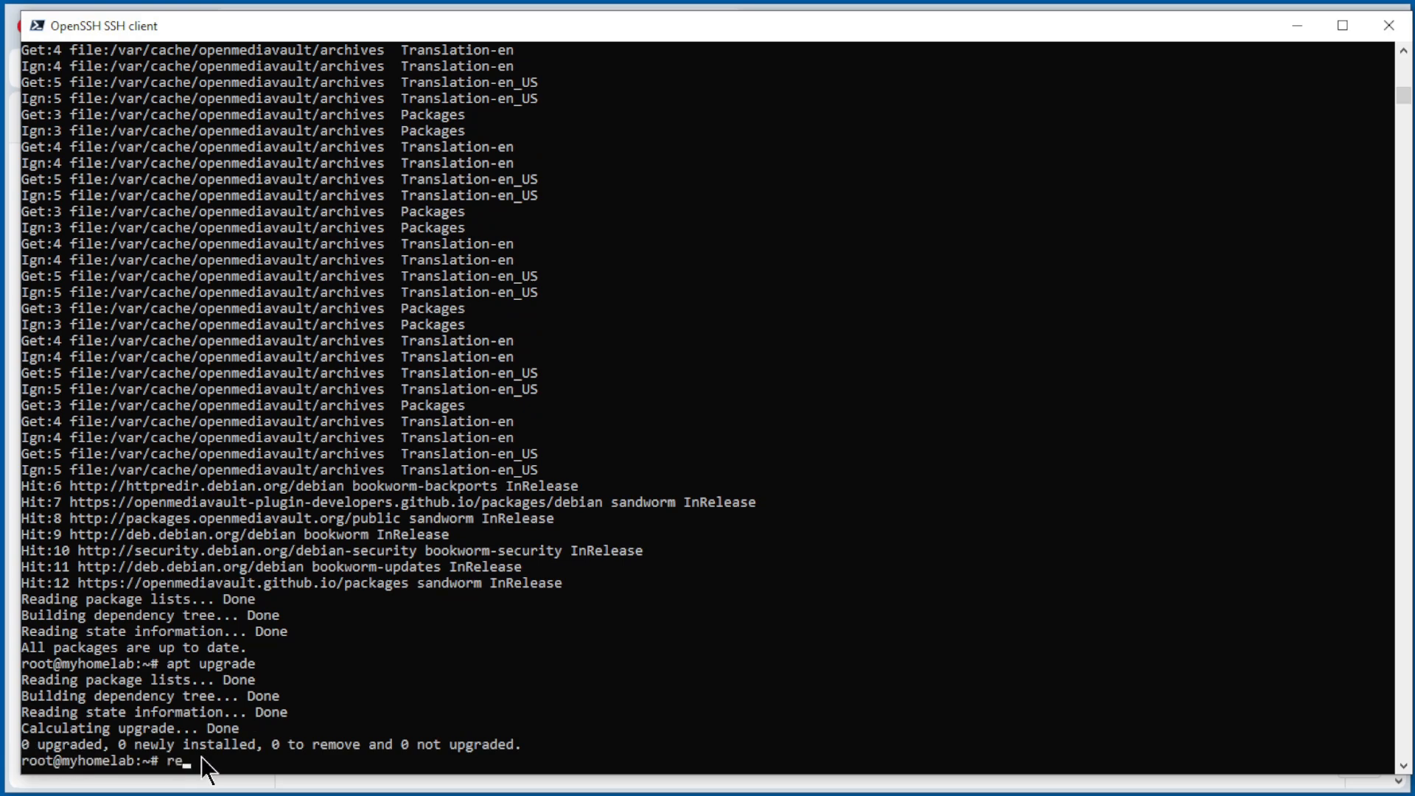
type("boot")
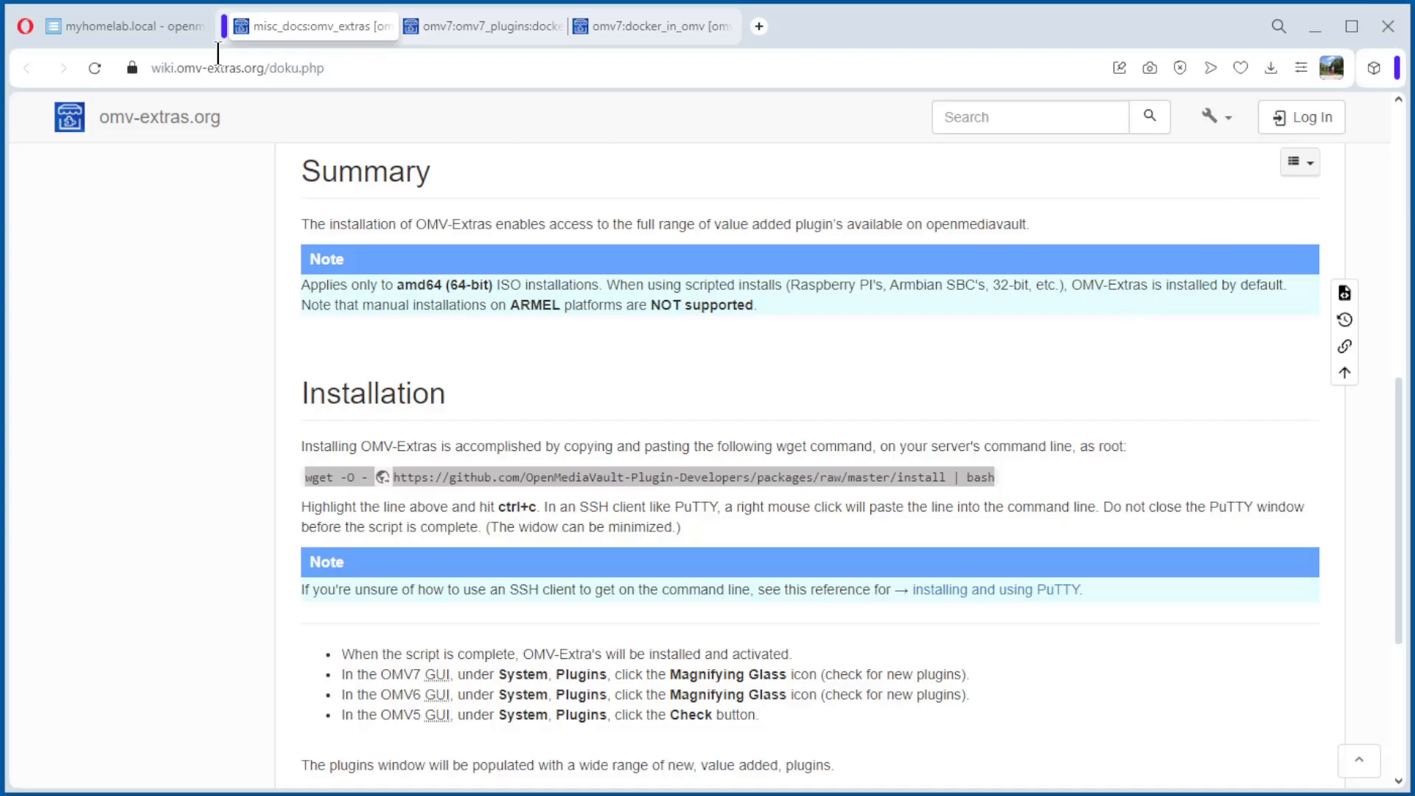
- Hard-refresh the openmediavault tab, log back in with saved admin credentials and expand the System section
left_click(127, 25)
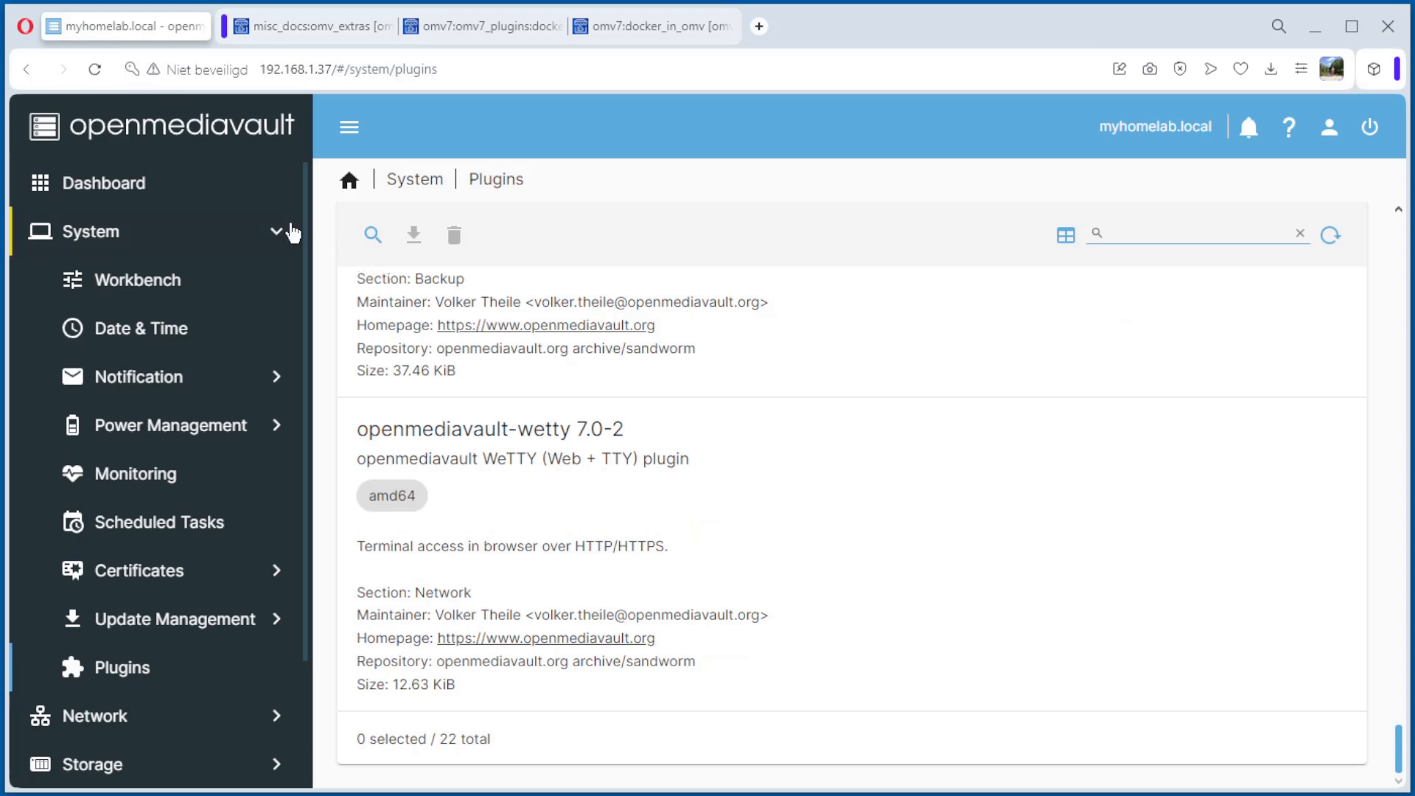
left_click(103, 183)
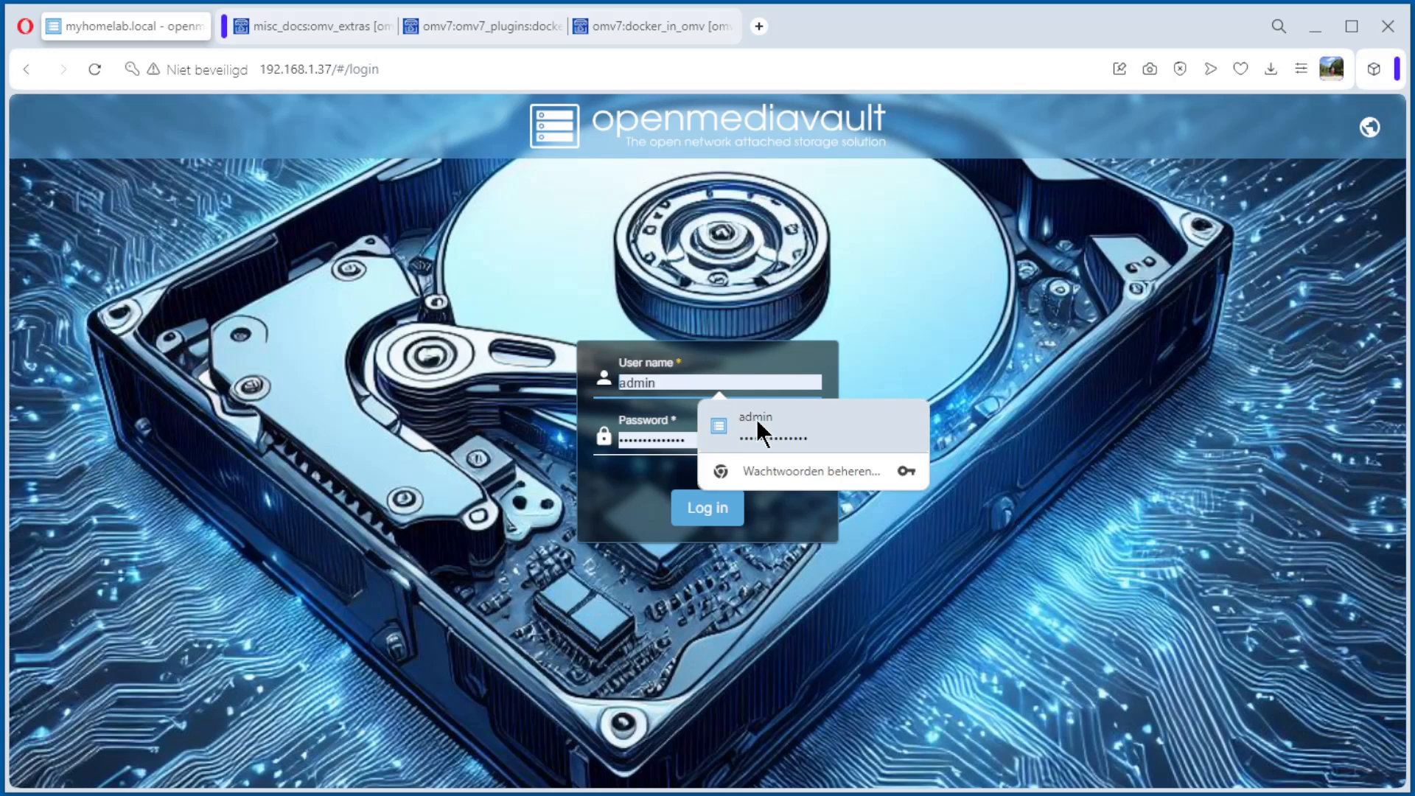
left_click(706, 507)
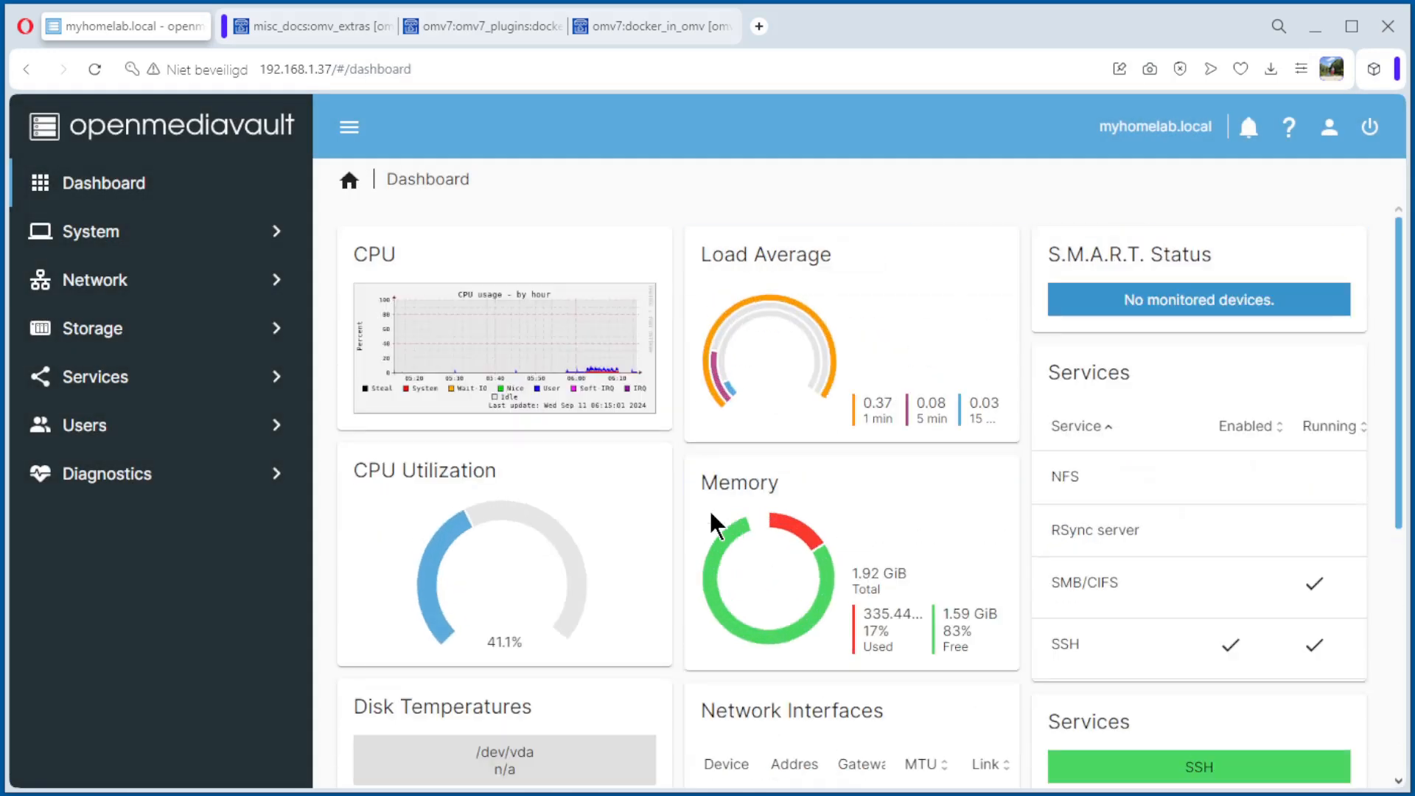
scroll("down", 3)
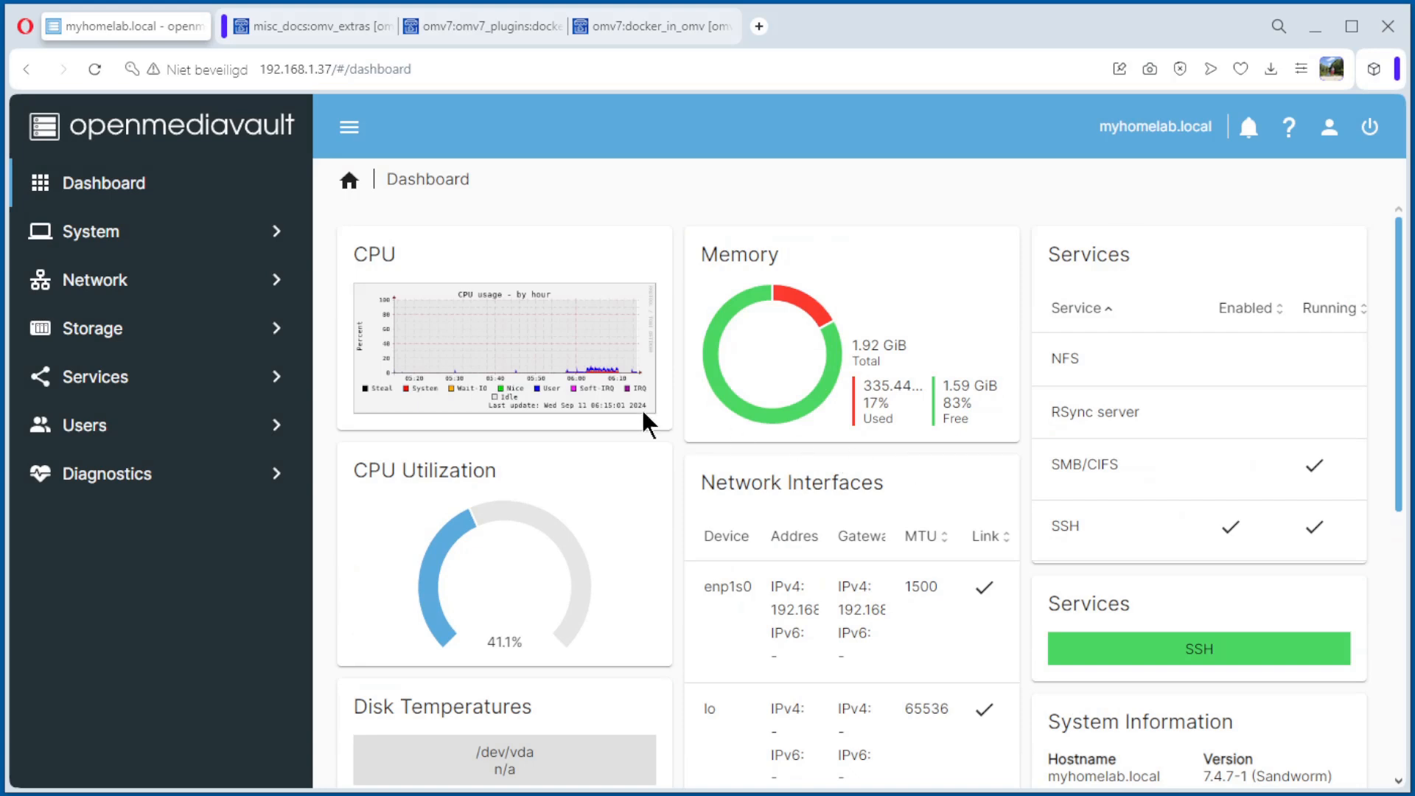
left_click(89, 232)
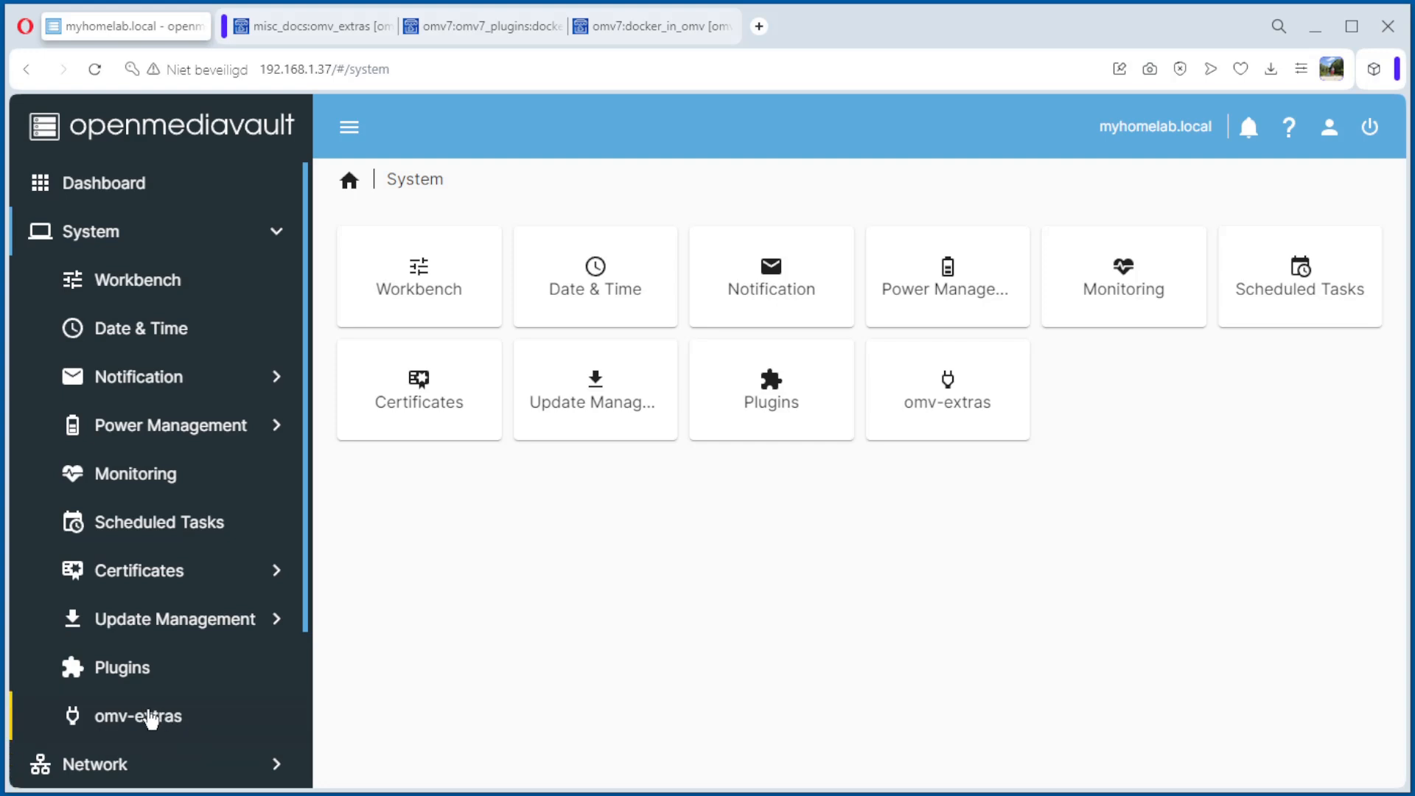
mouse_move(115, 675)
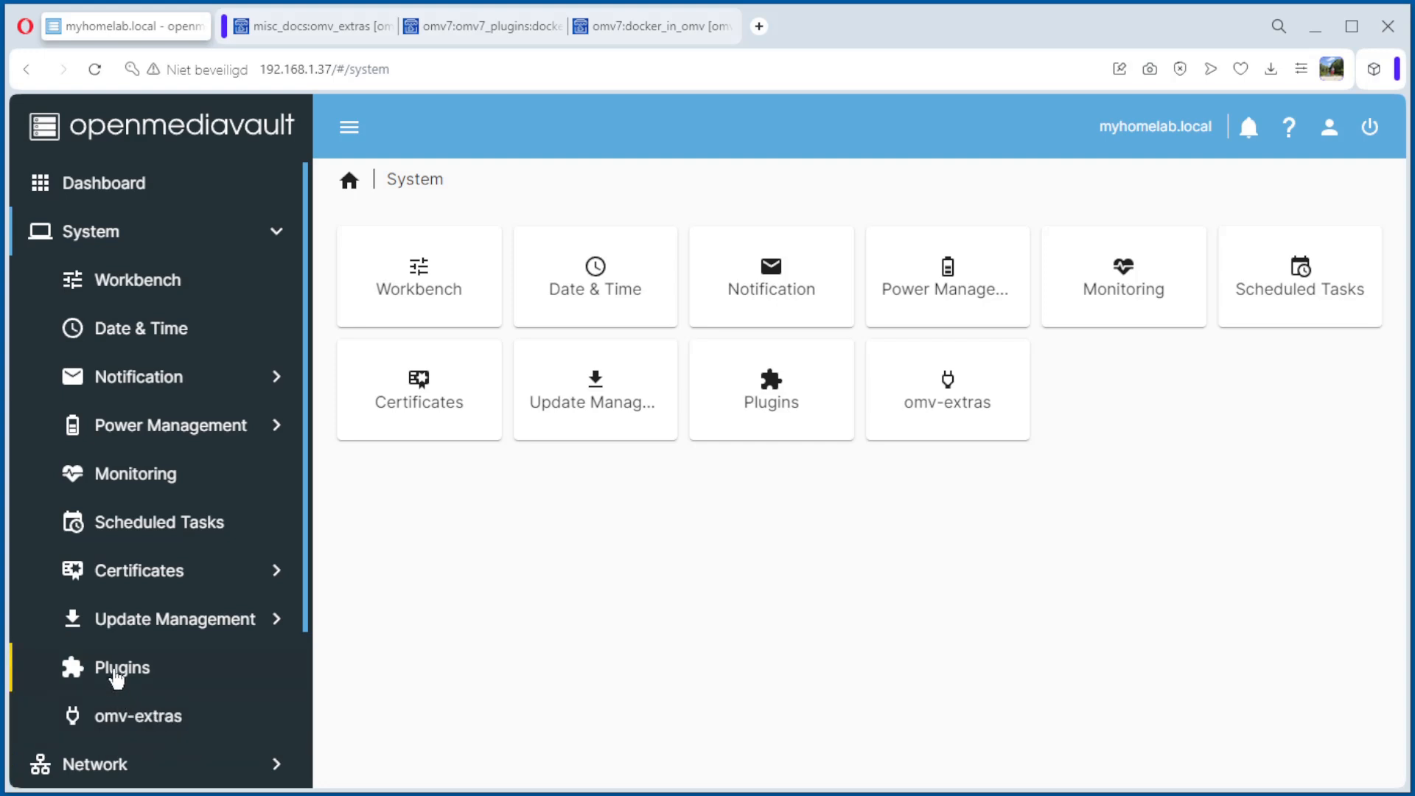
- Confirm the Plugins list now totals 57, then view the omv-extras settings page with its Docker repo option
left_click(123, 666)
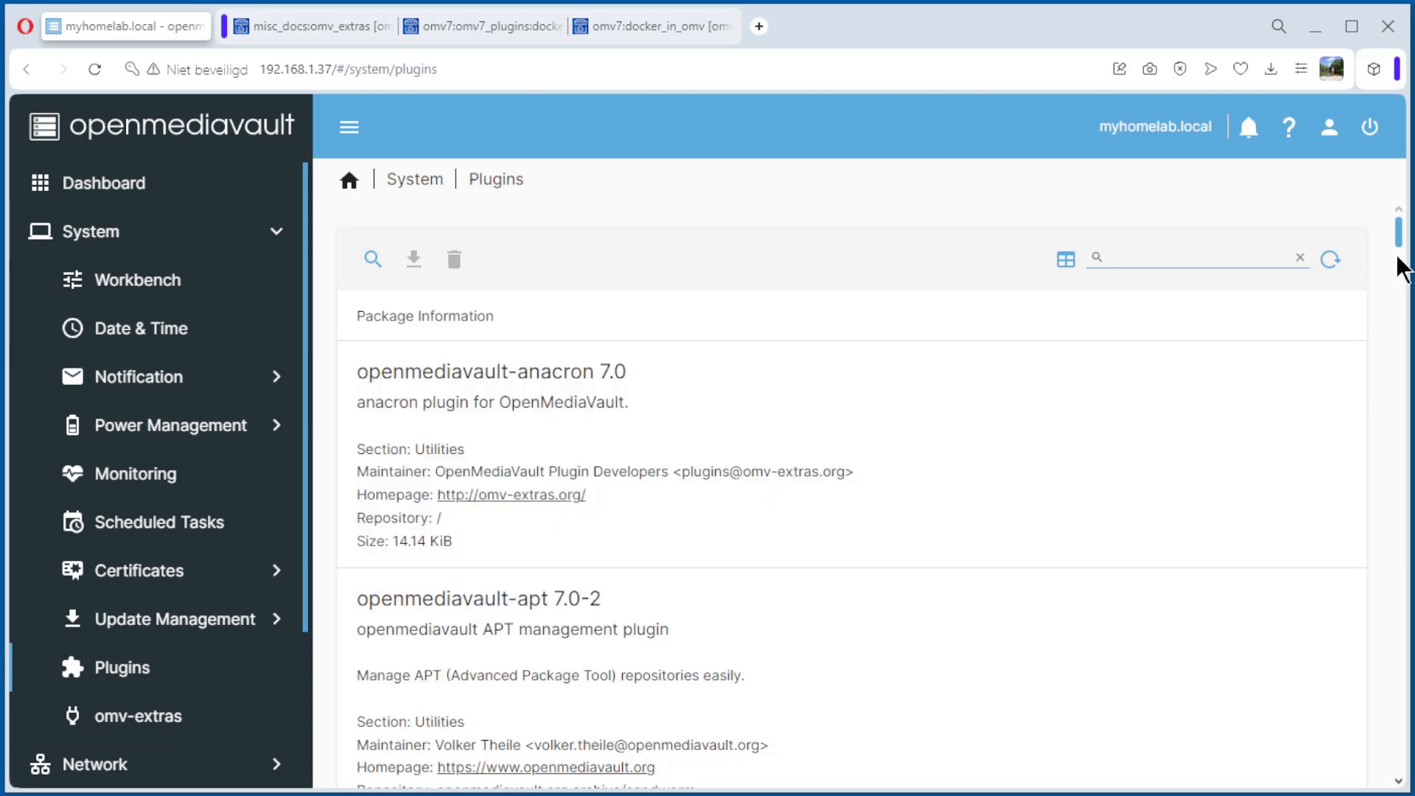
scroll("down", 3)
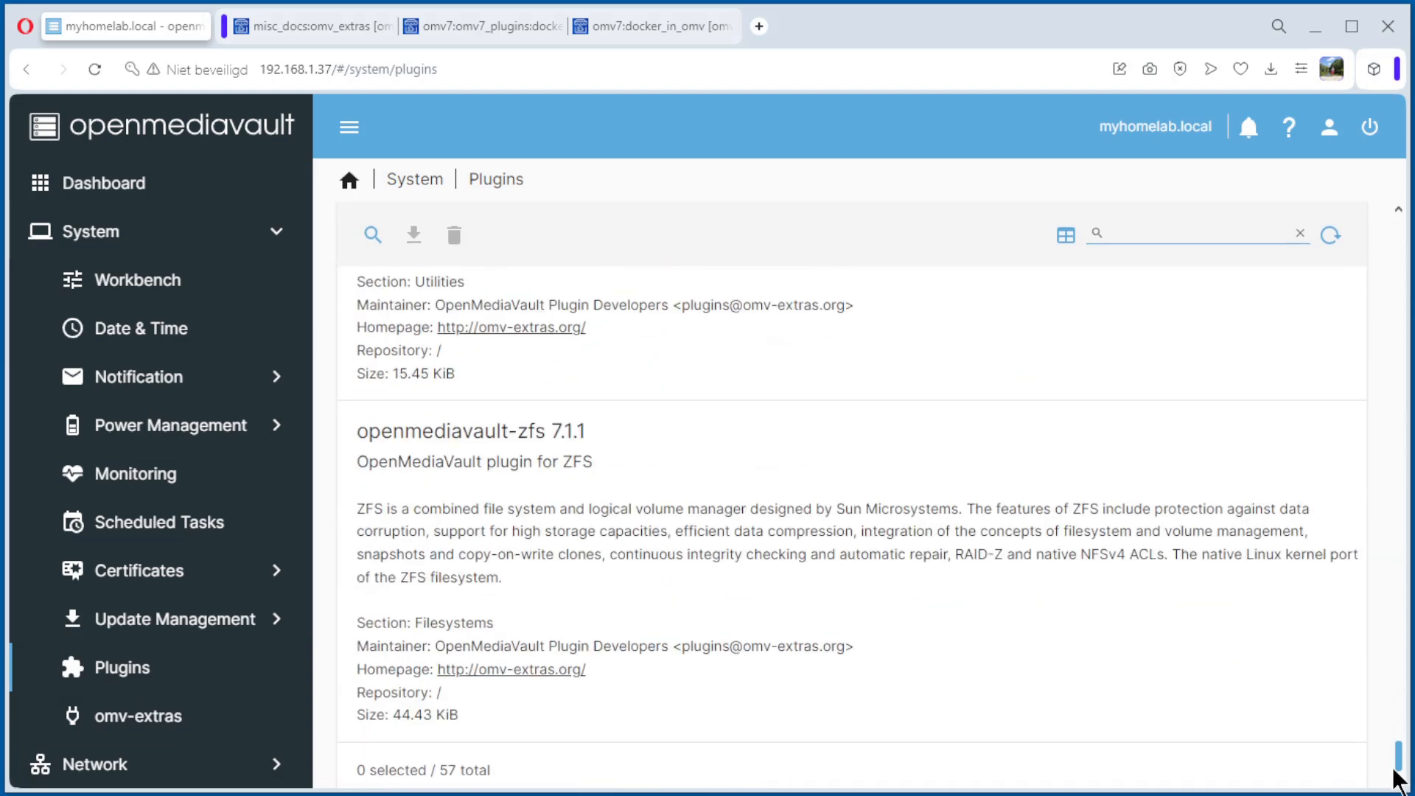
scroll("down", 3)
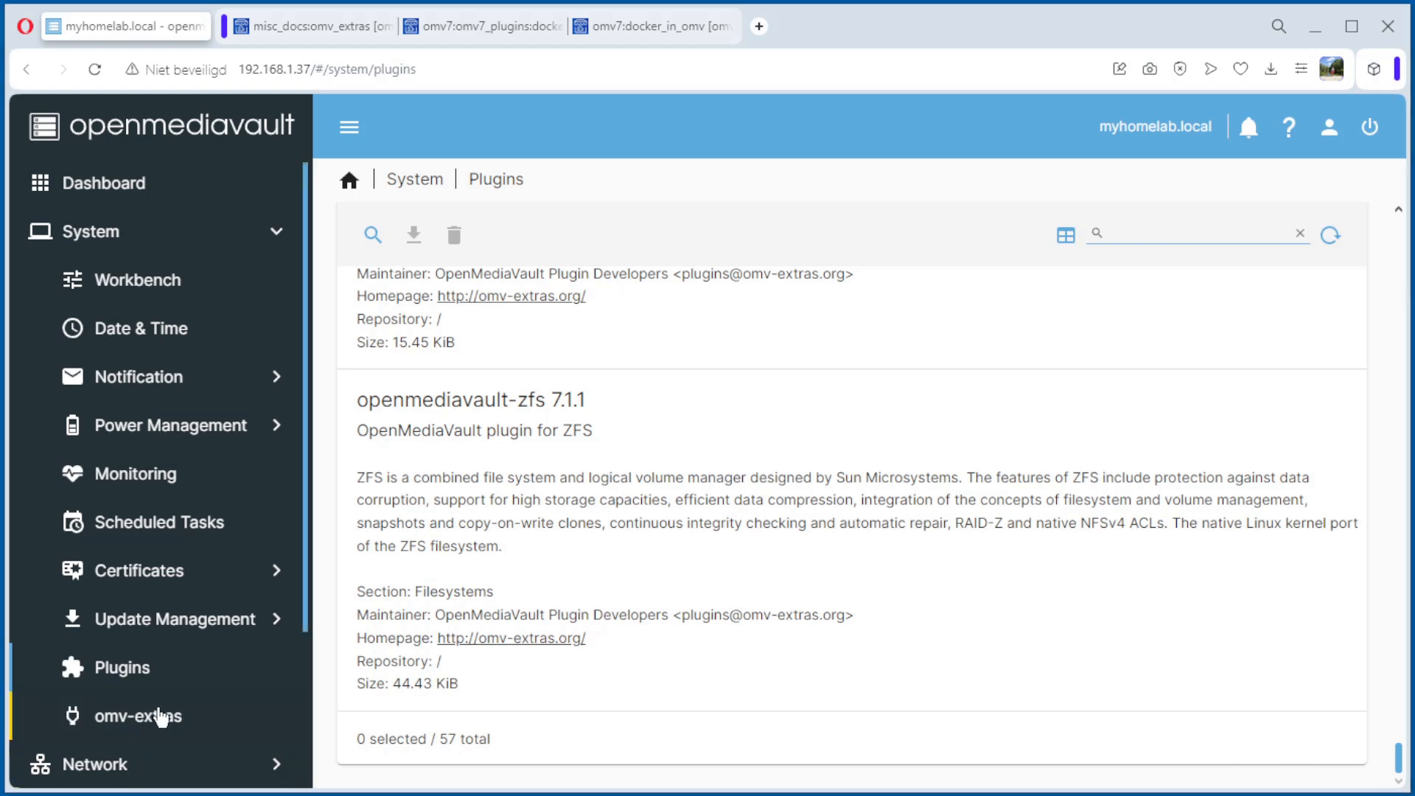
left_click(138, 716)
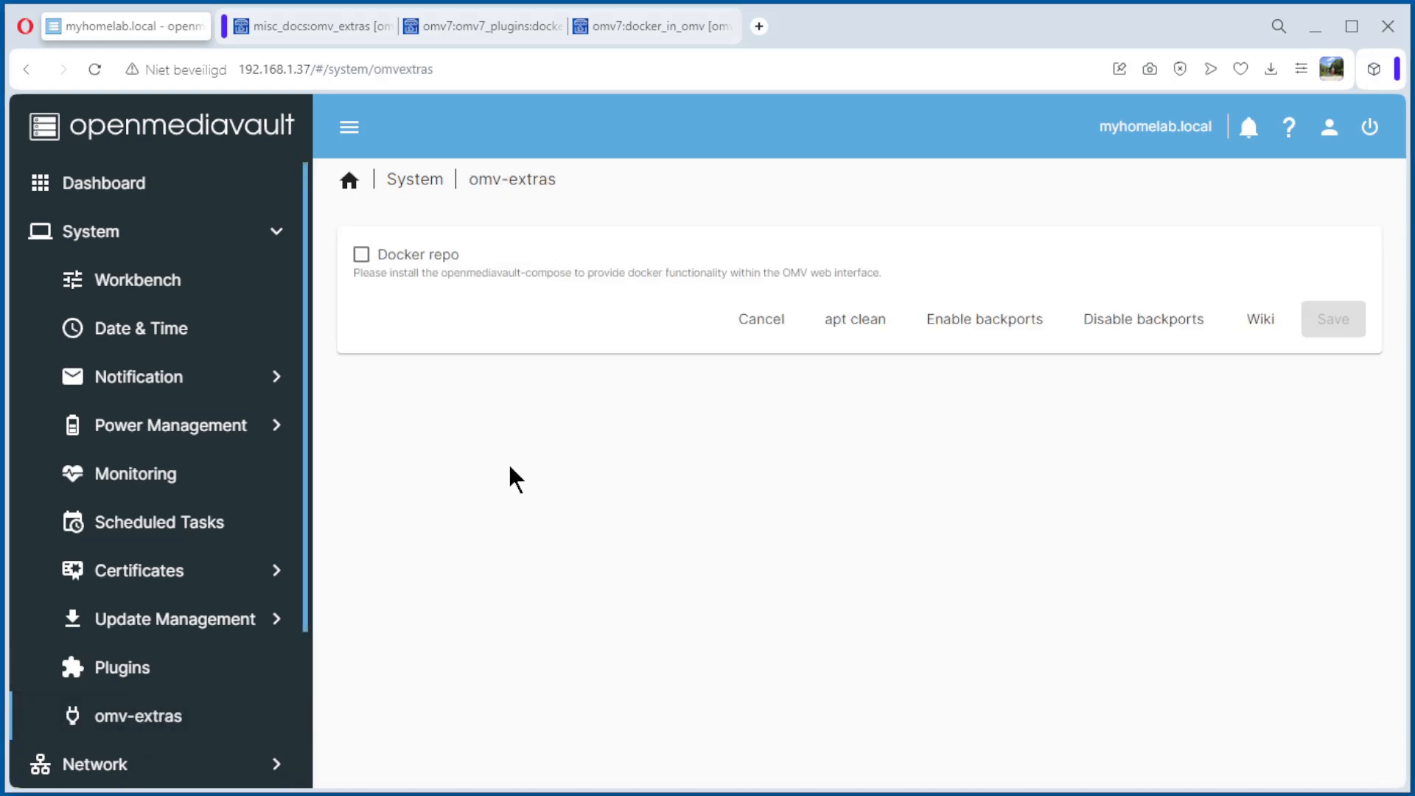